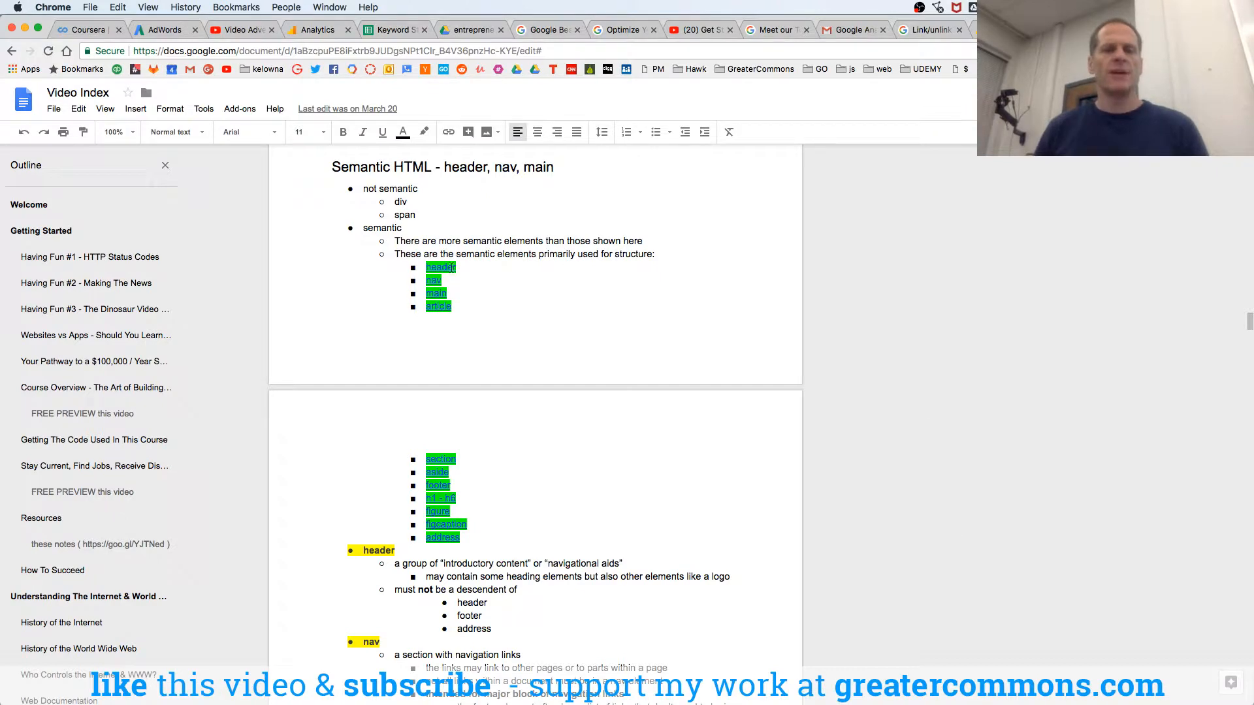
- Switch from the semantic HTML notes to the MDN <header> element page
left_click(441, 266)
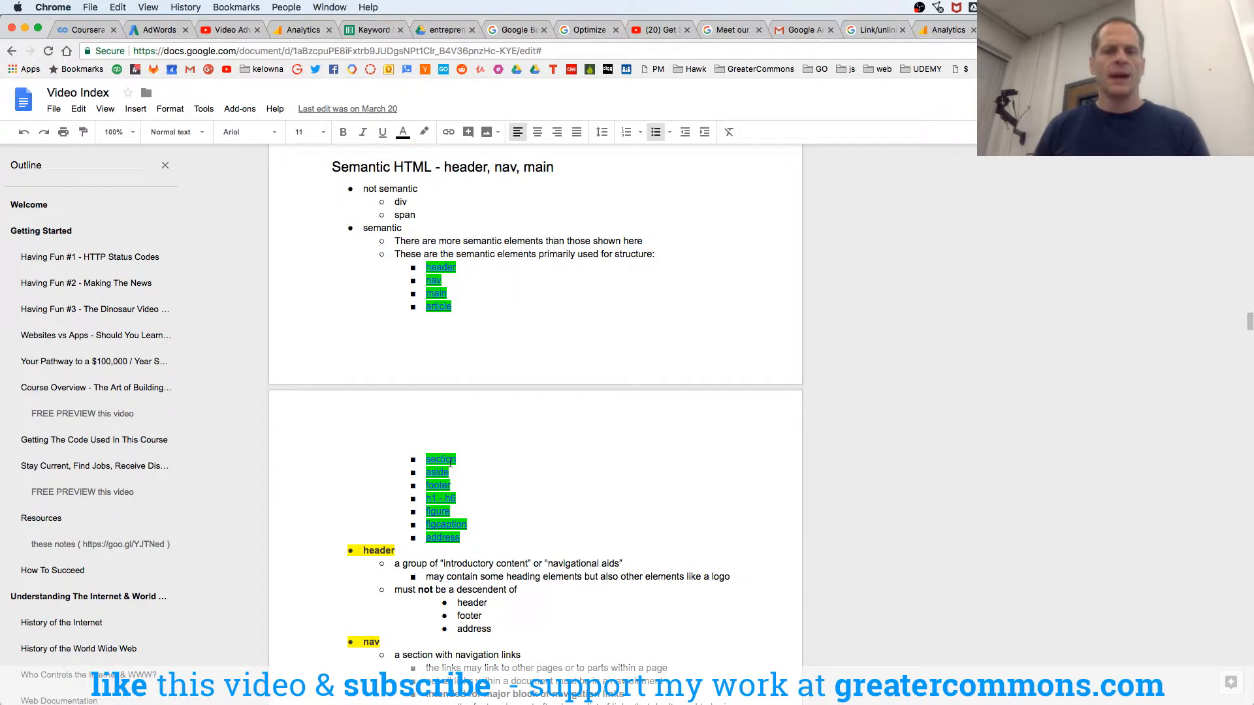
left_click(438, 486)
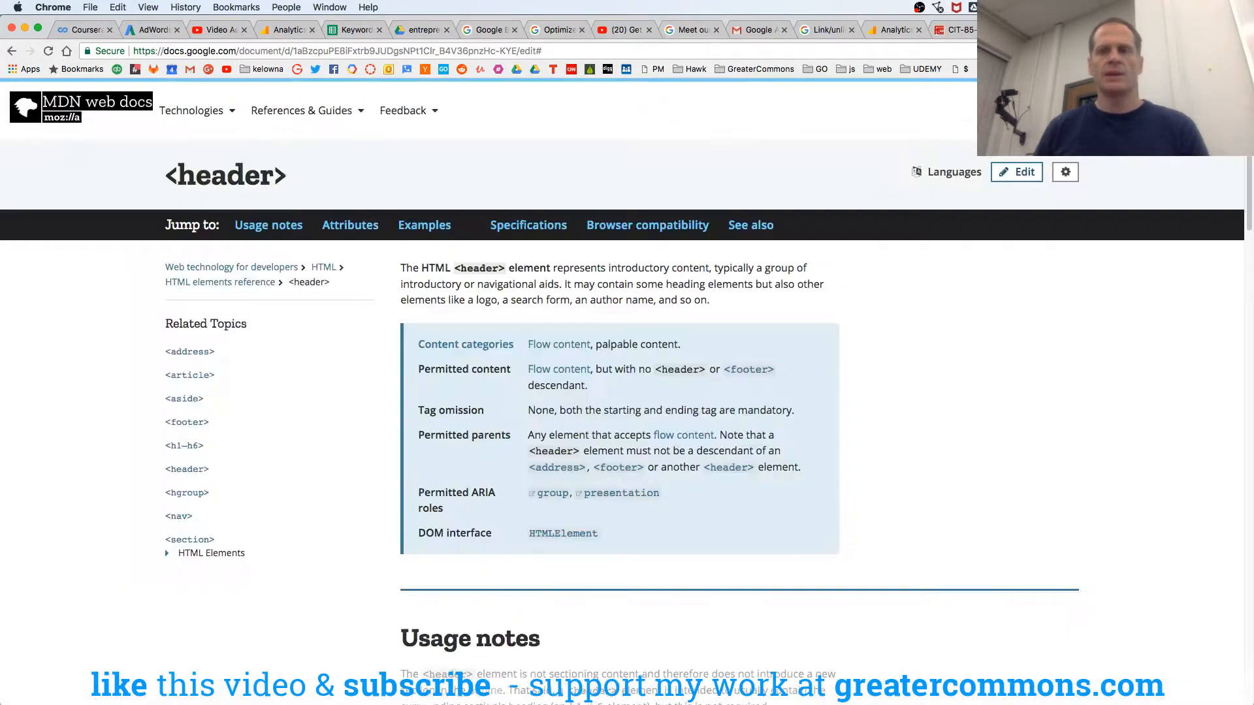
left_click_drag(552, 267, 711, 266)
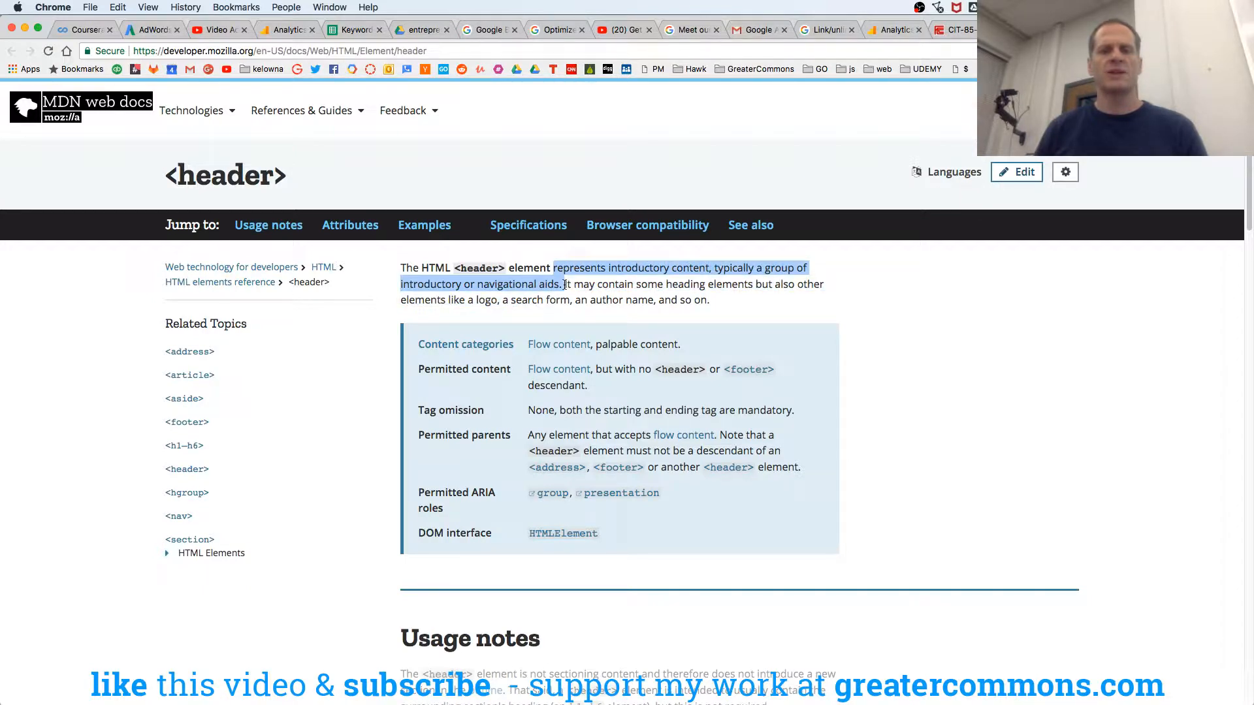
left_click_drag(565, 284, 735, 284)
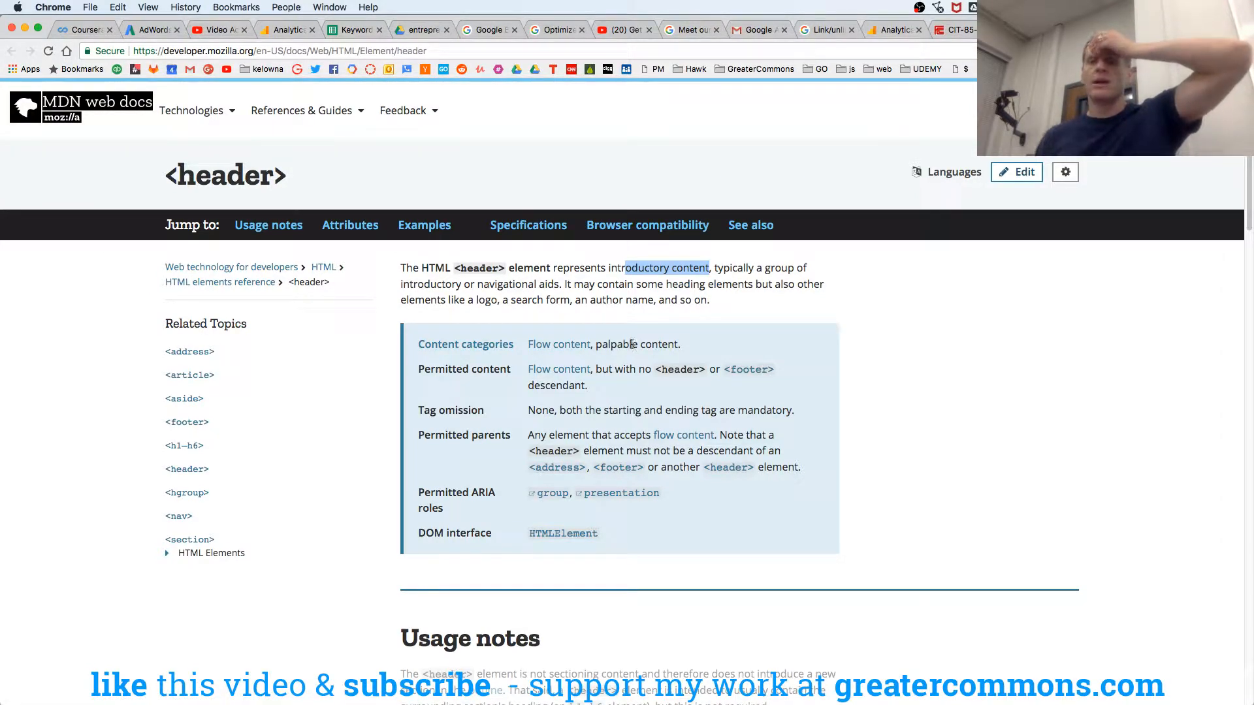
mouse_move(465, 343)
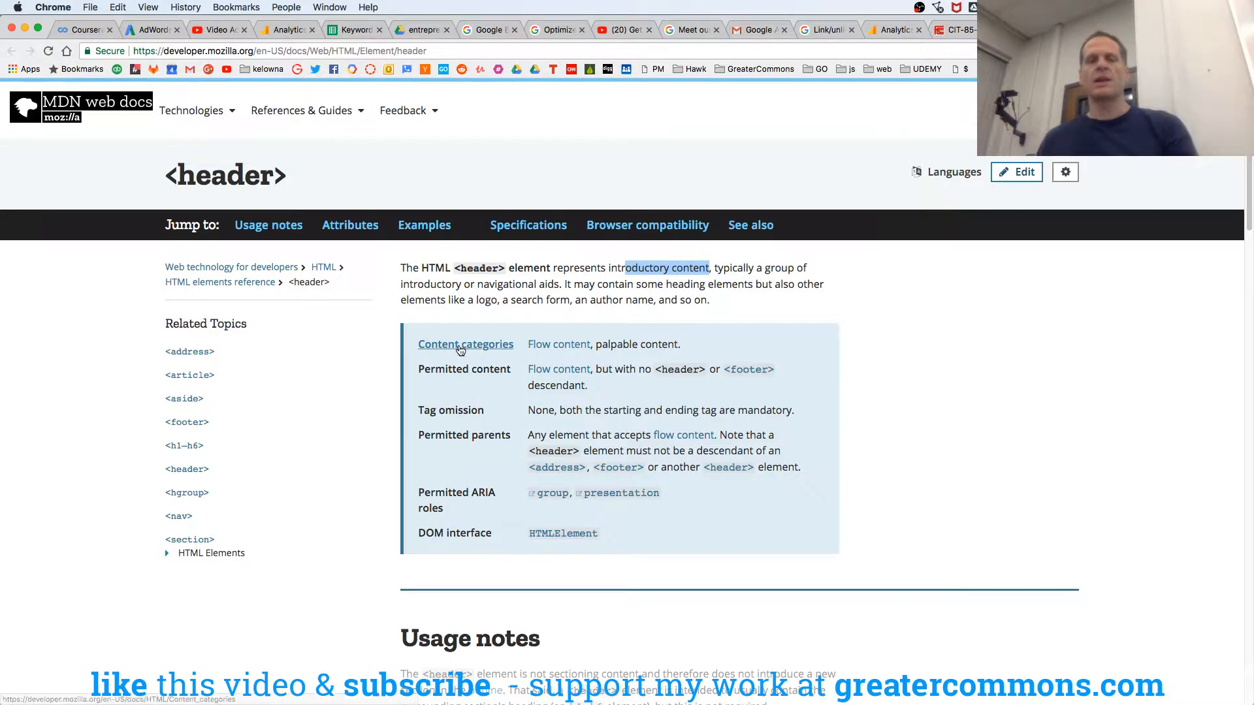
left_click(465, 343)
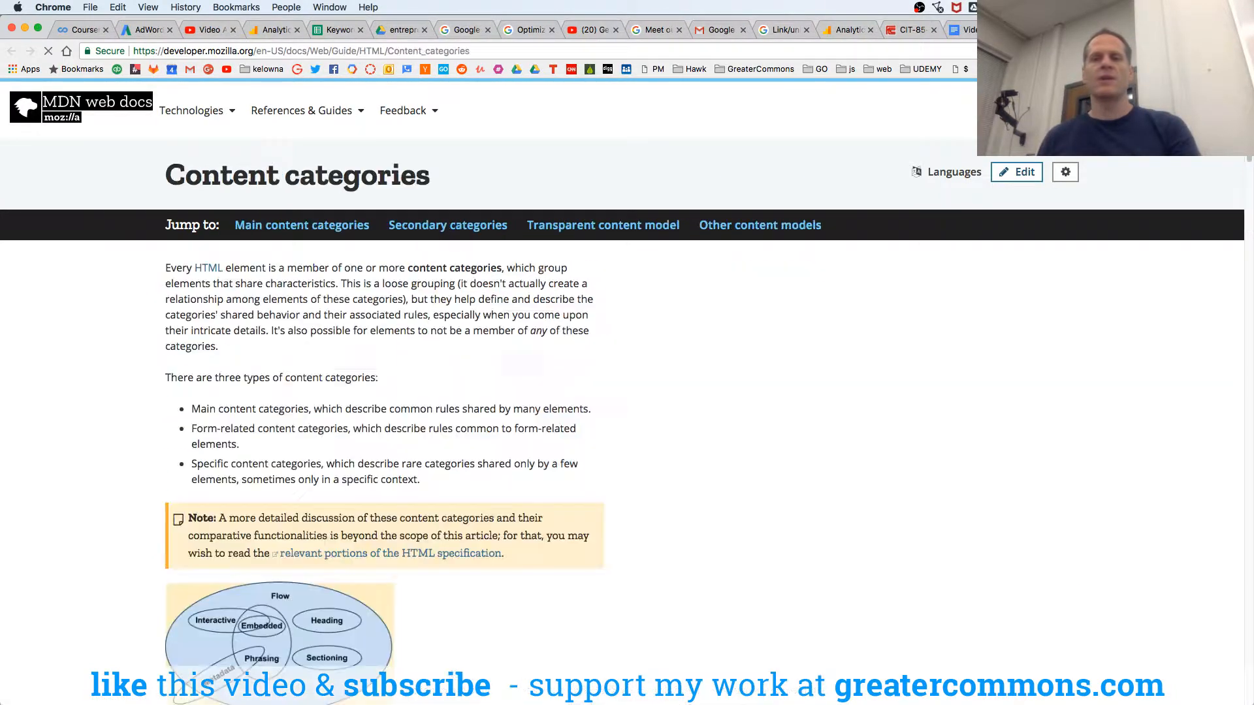
scroll("down", 3)
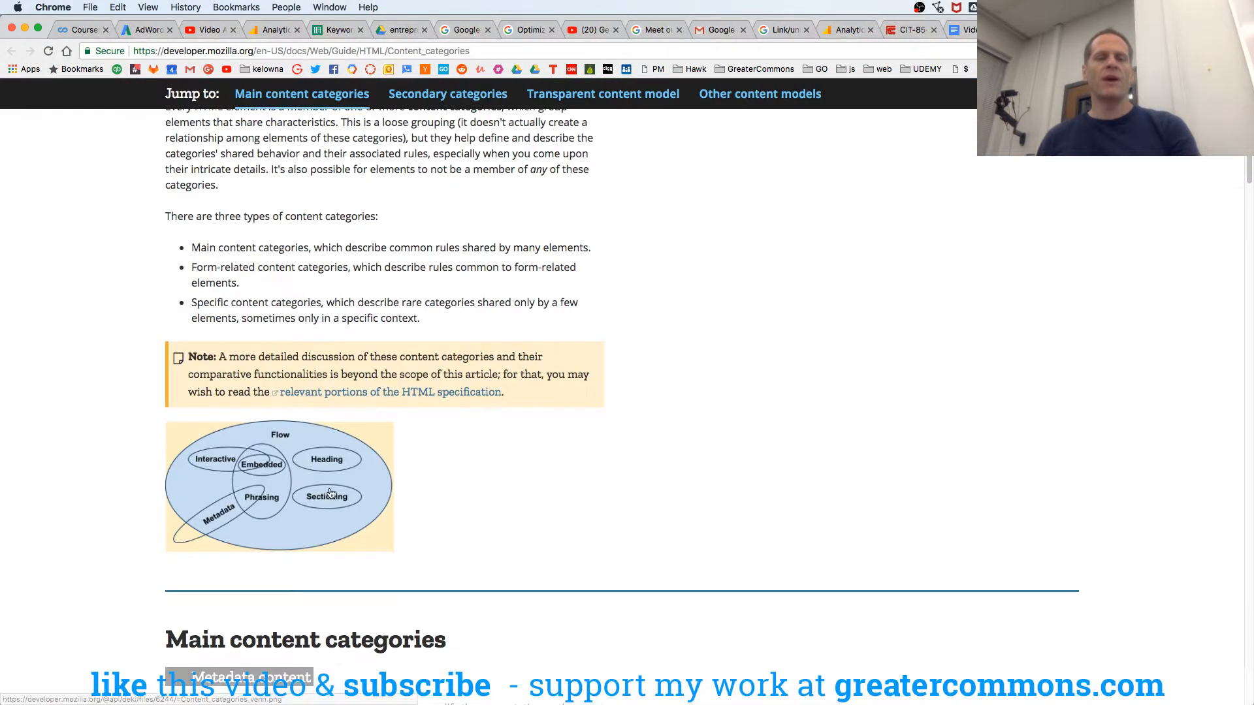
mouse_move(235, 471)
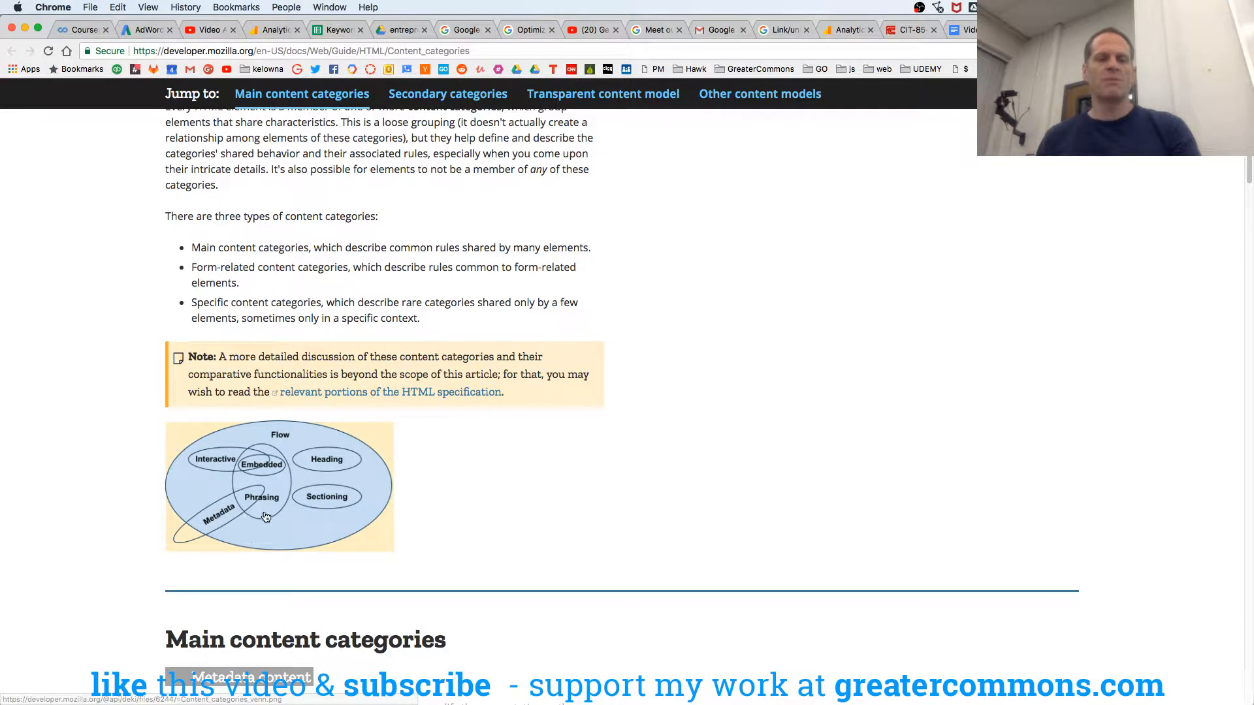
scroll("down", 3)
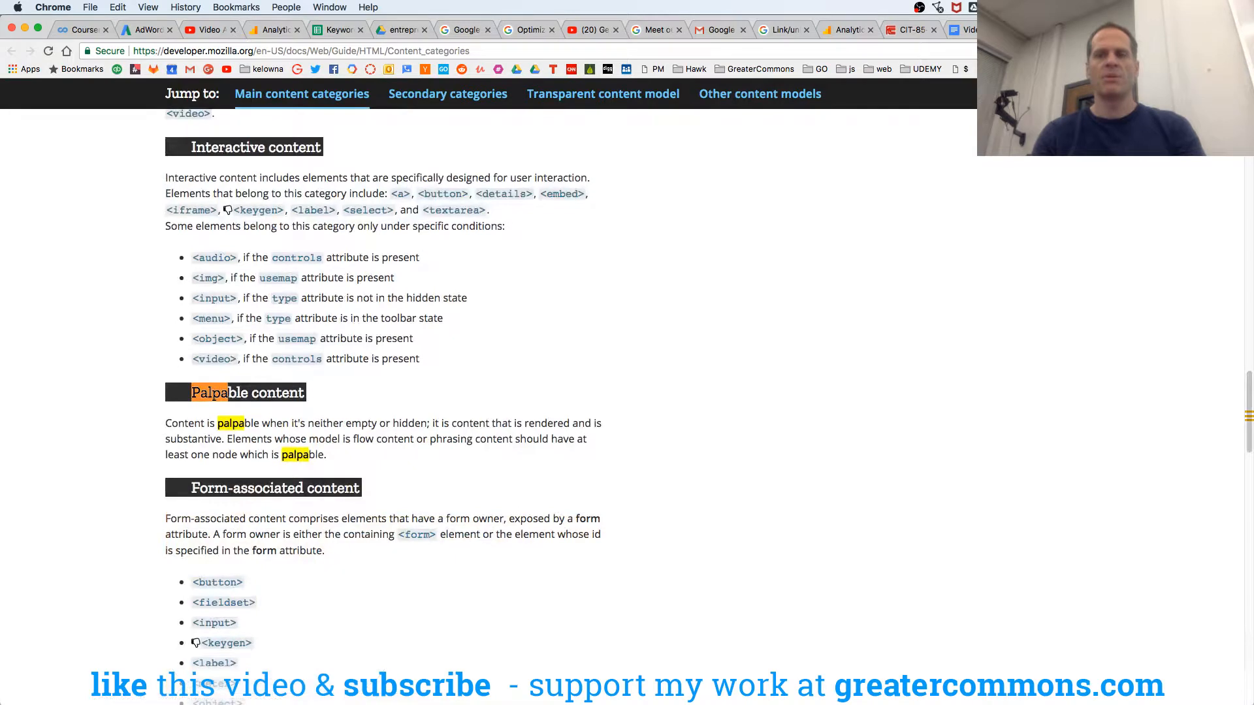
left_click_drag(218, 423, 226, 439)
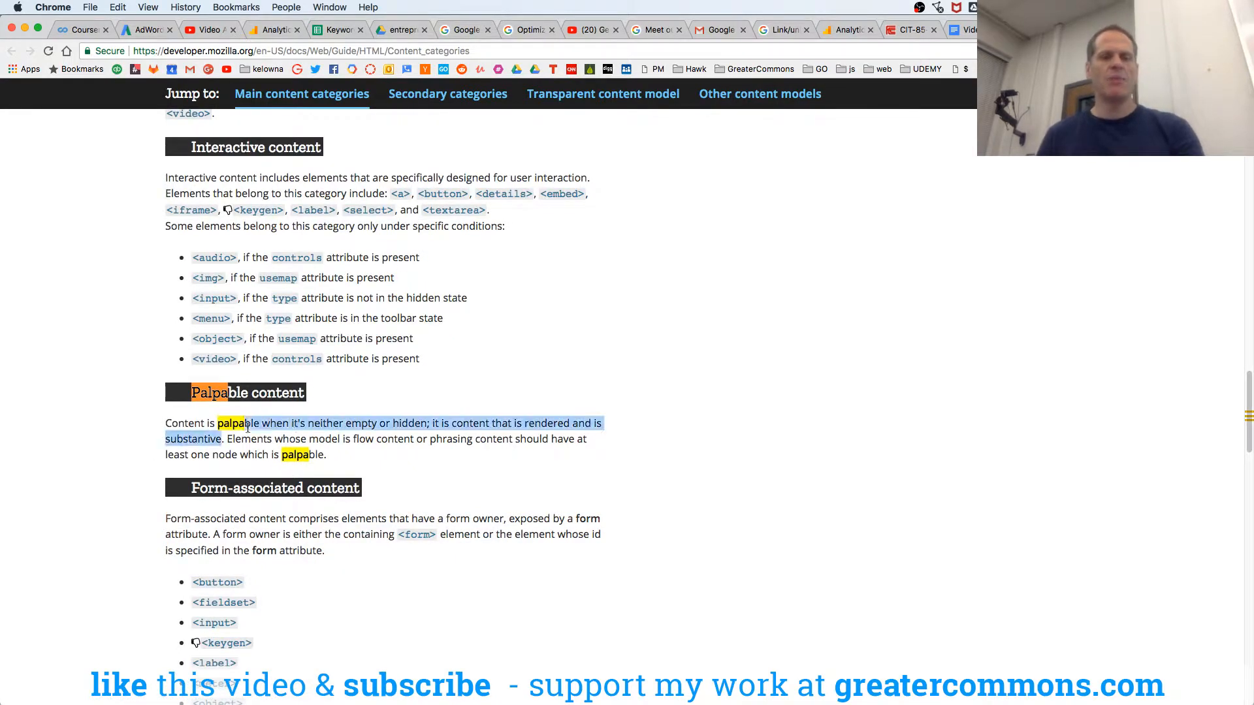
left_click_drag(248, 424, 327, 423)
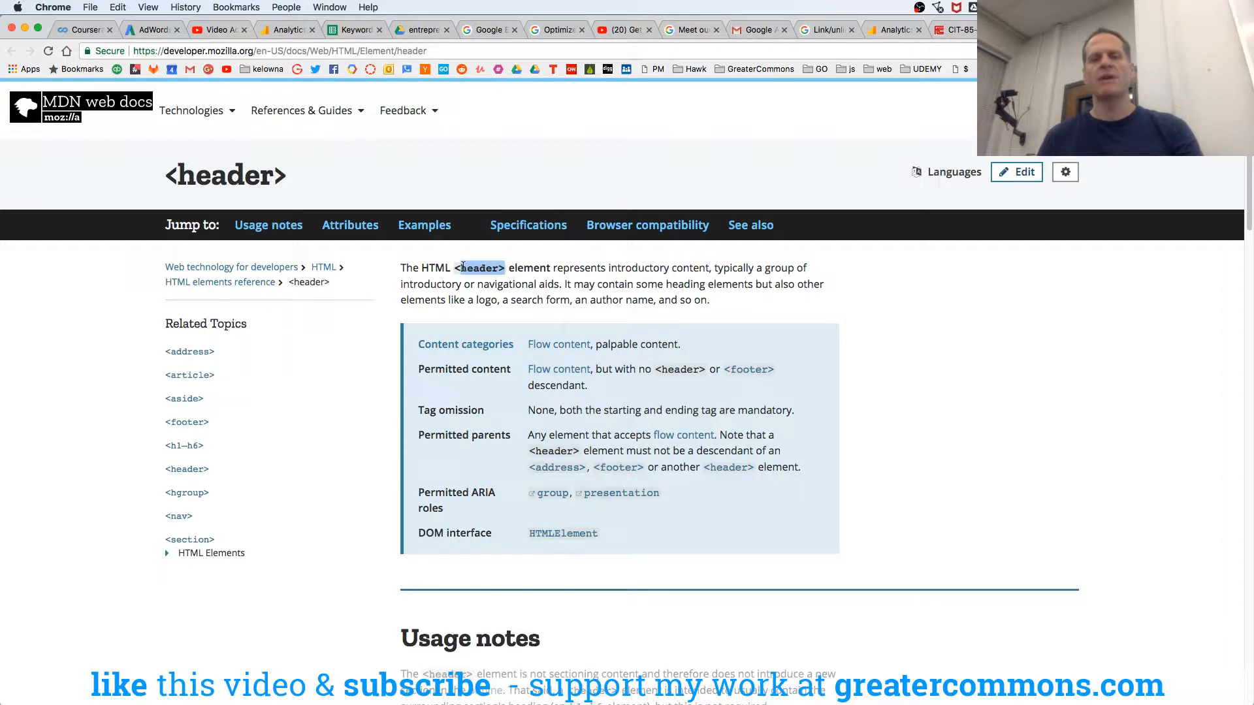
mouse_move(558, 368)
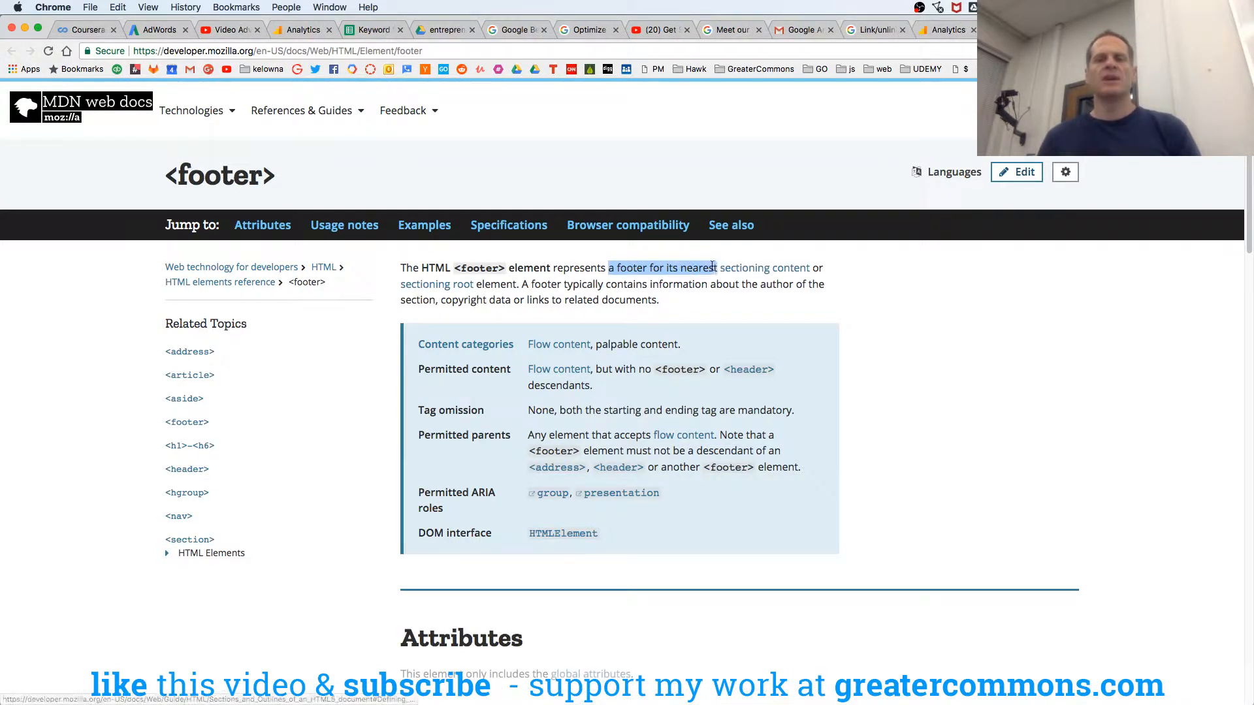
left_click(542, 284)
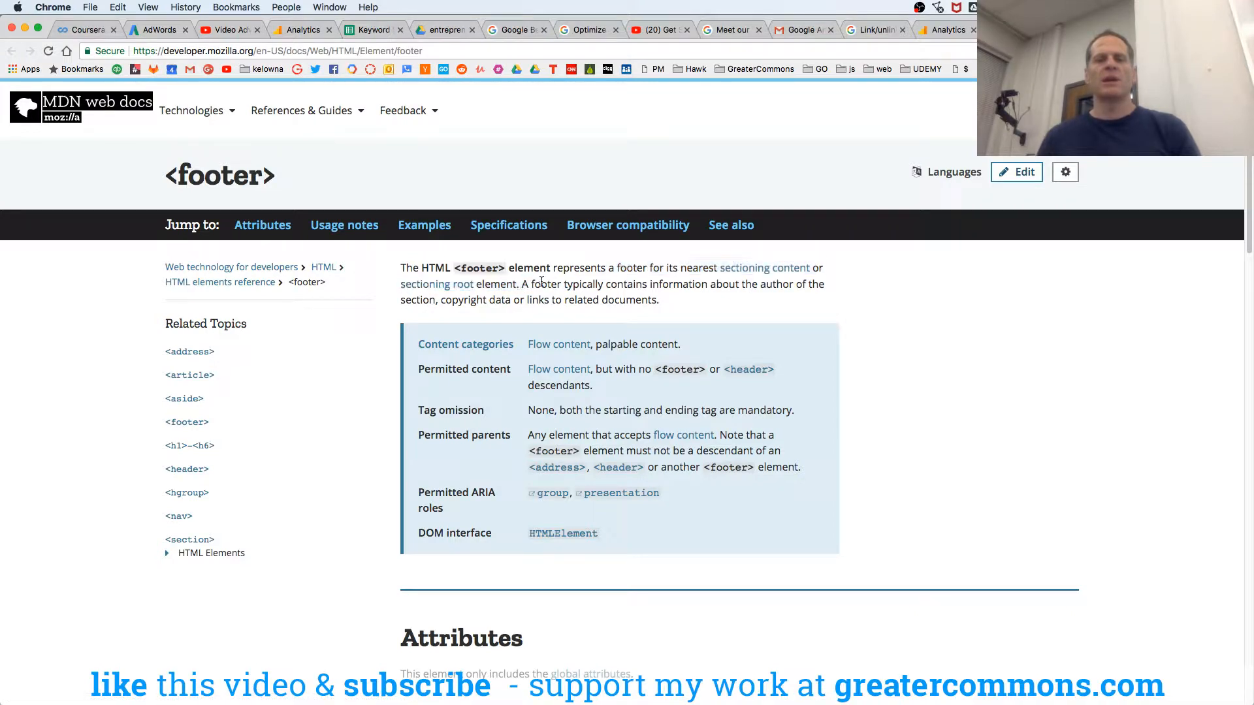
left_click_drag(564, 284, 712, 283)
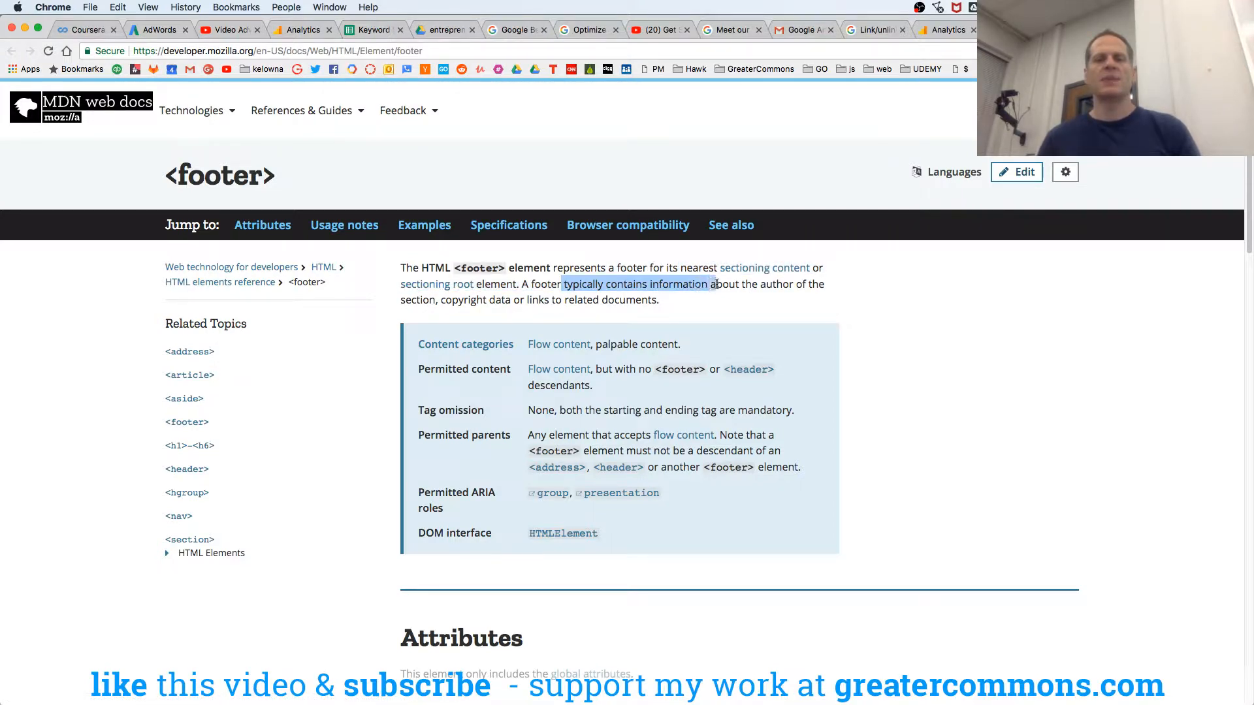
left_click_drag(711, 284, 524, 300)
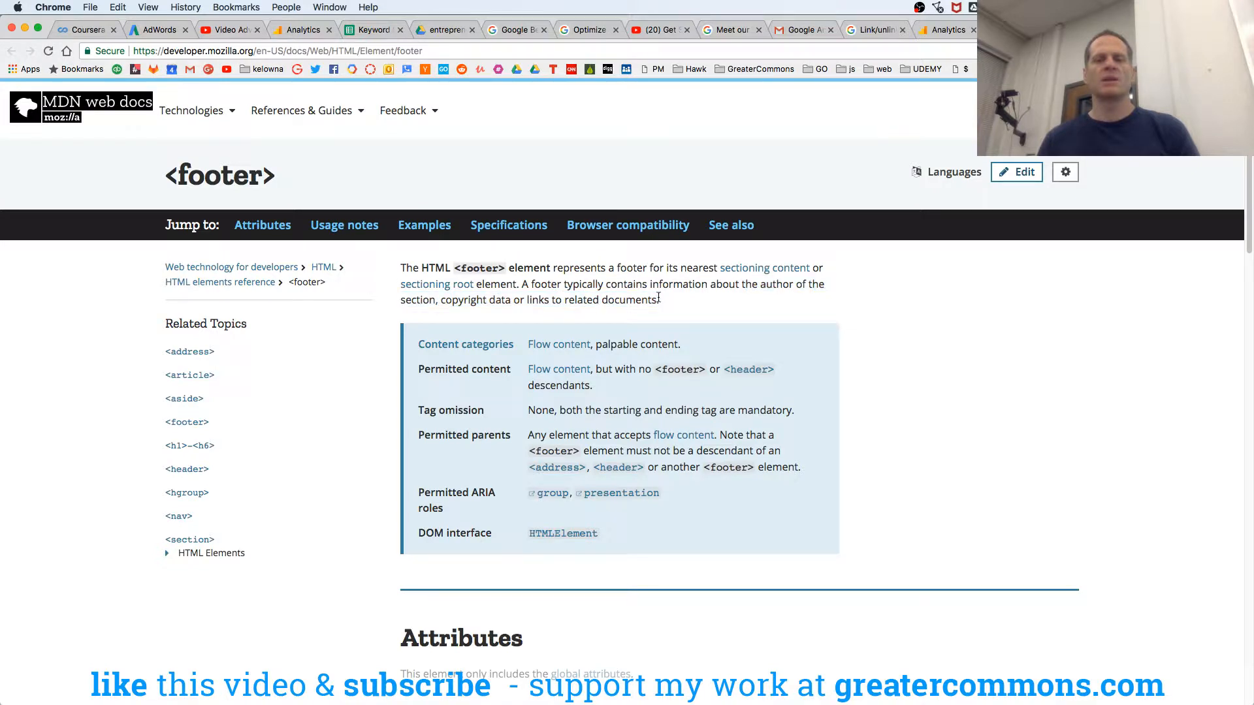
double_click(435, 368)
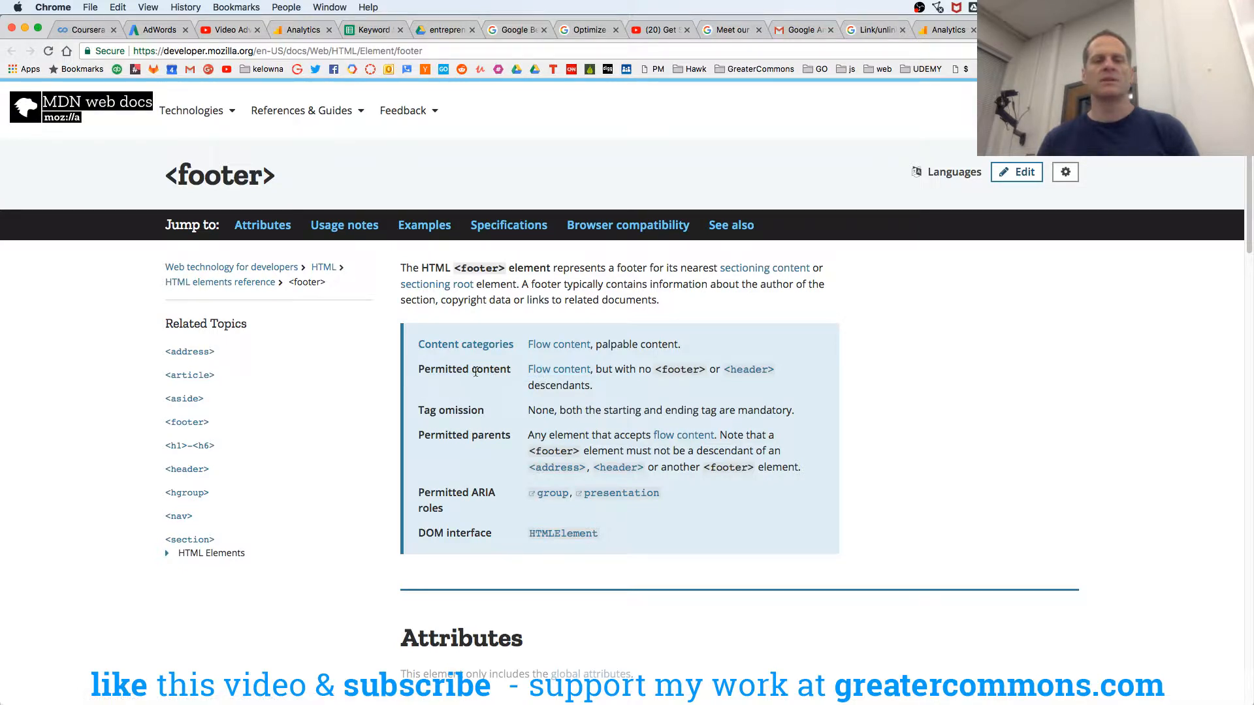
double_click(568, 435)
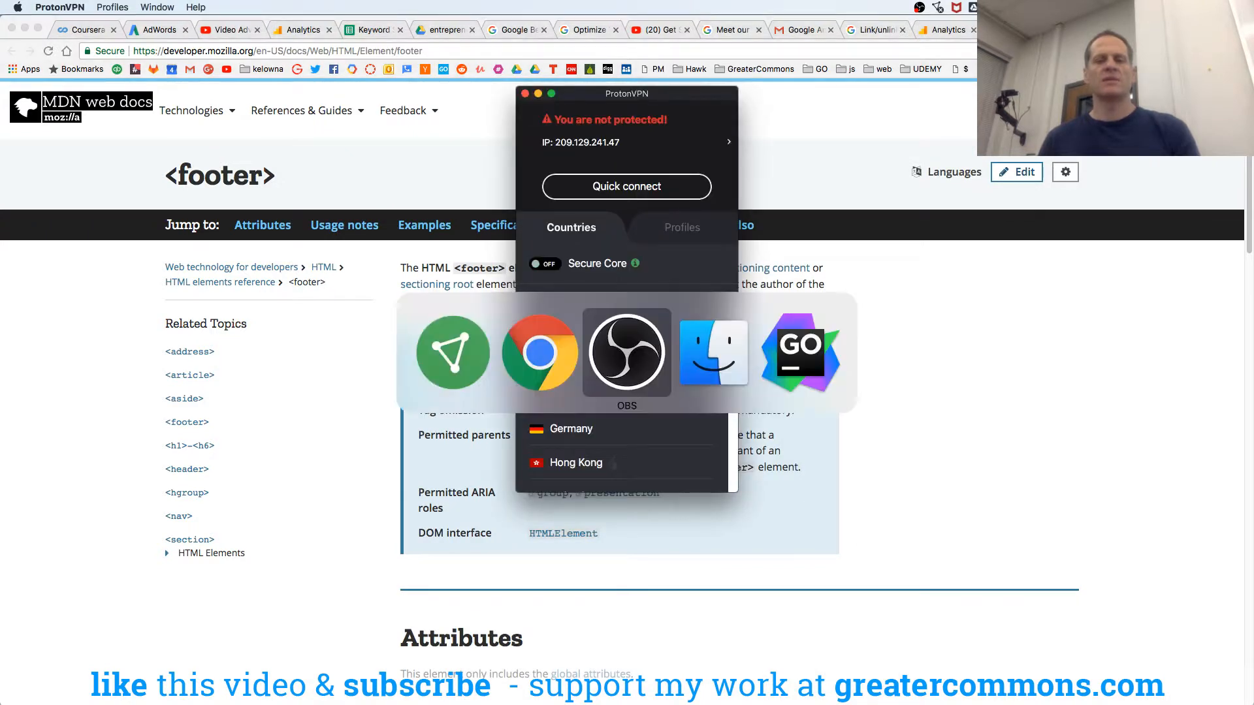
- Switch to index.html in GoLand and type 'secti' in the footer area
left_click(799, 351)
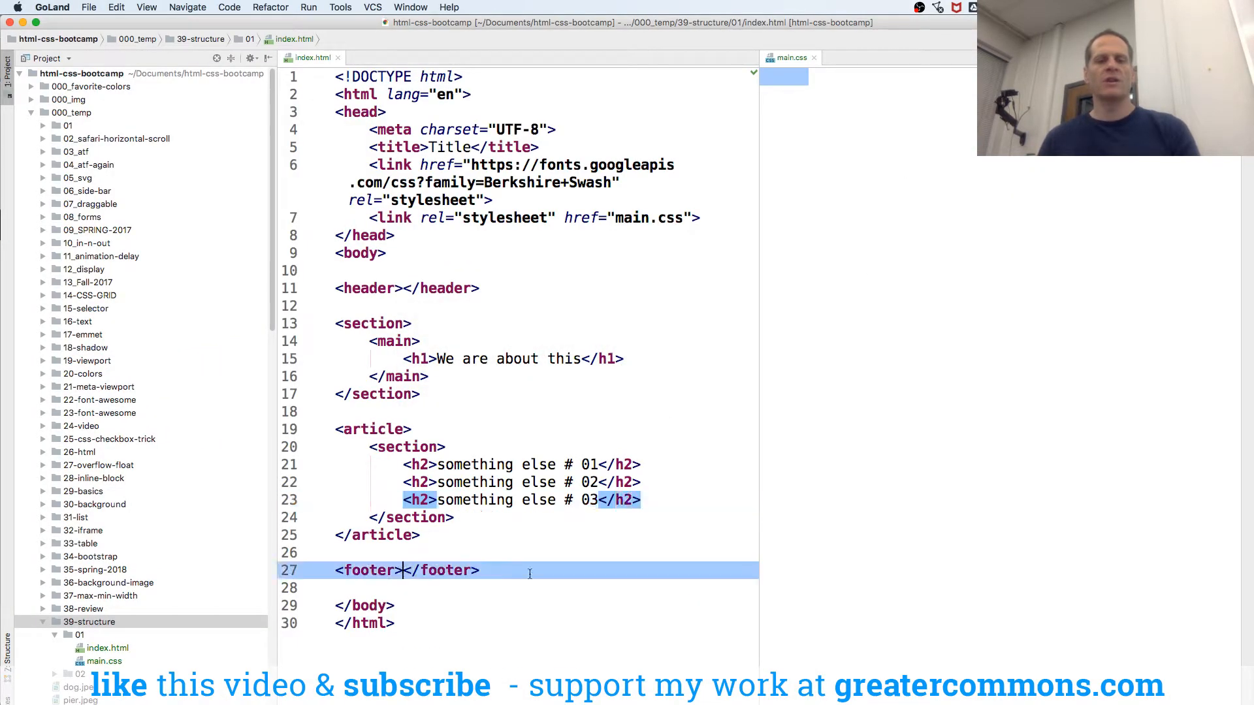
type("secti")
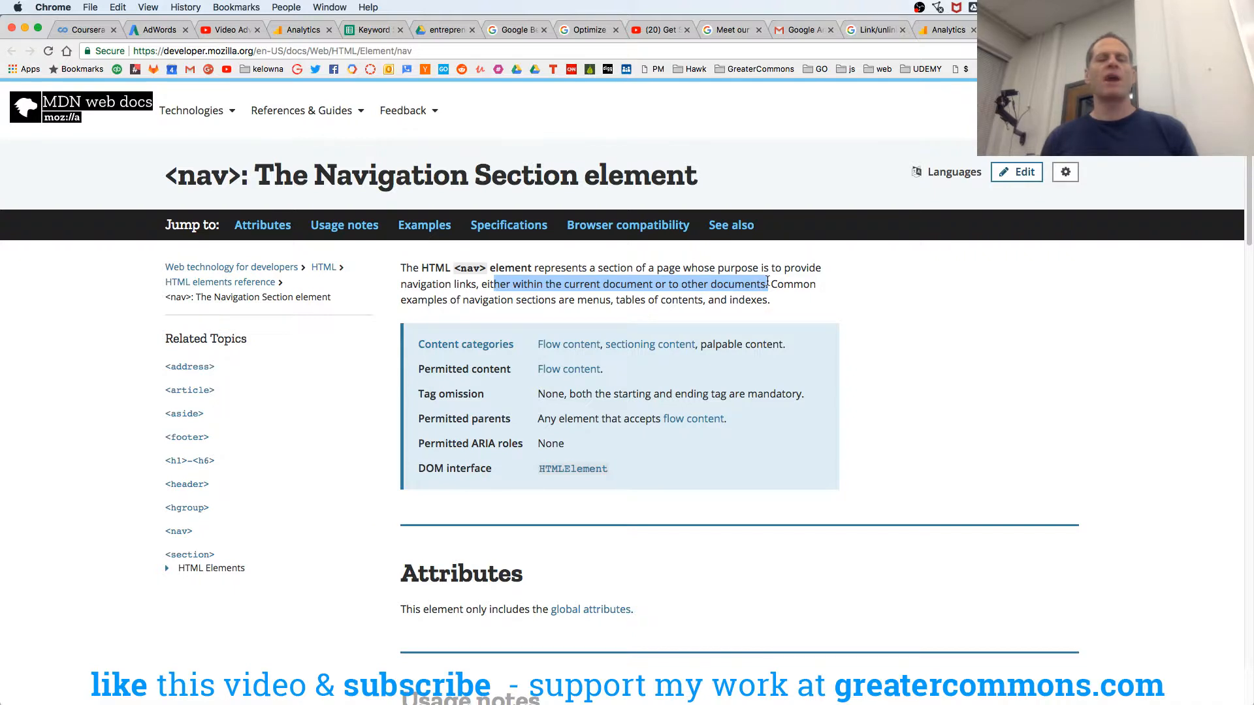
- Scroll to the nav usage notes and highlight the major-navigation and footer-links sentences
scroll("down", 3)
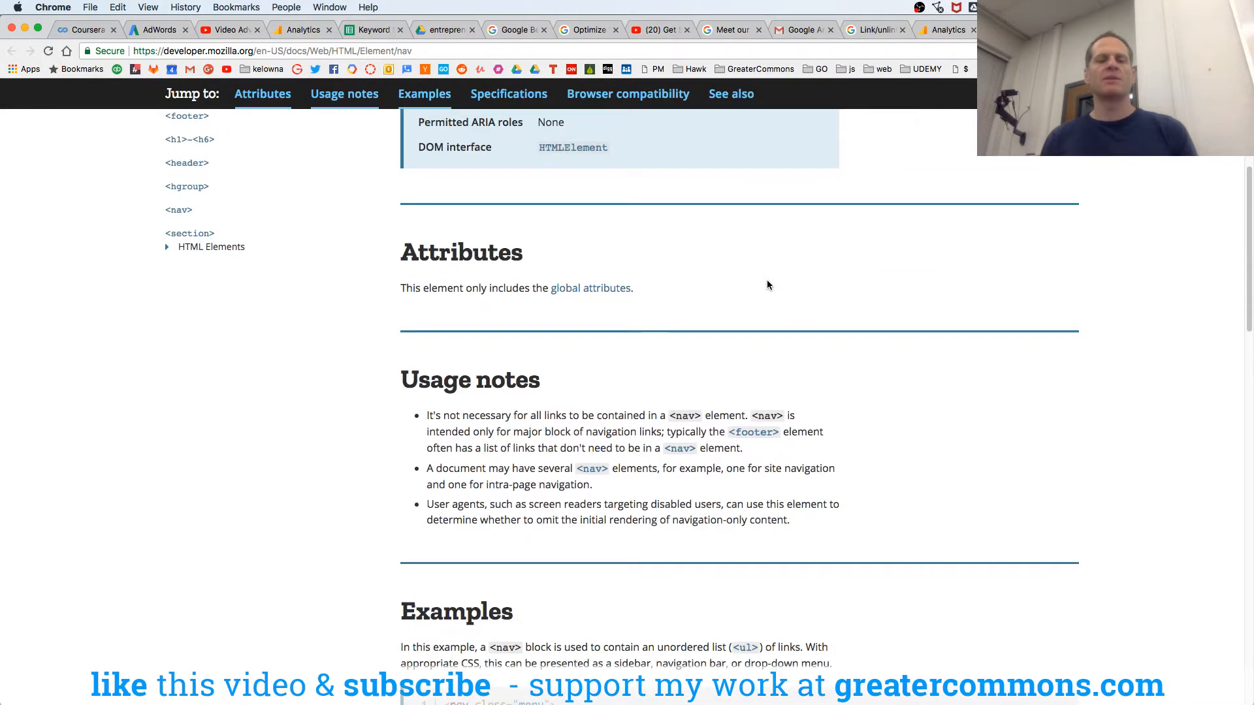
scroll("down", 3)
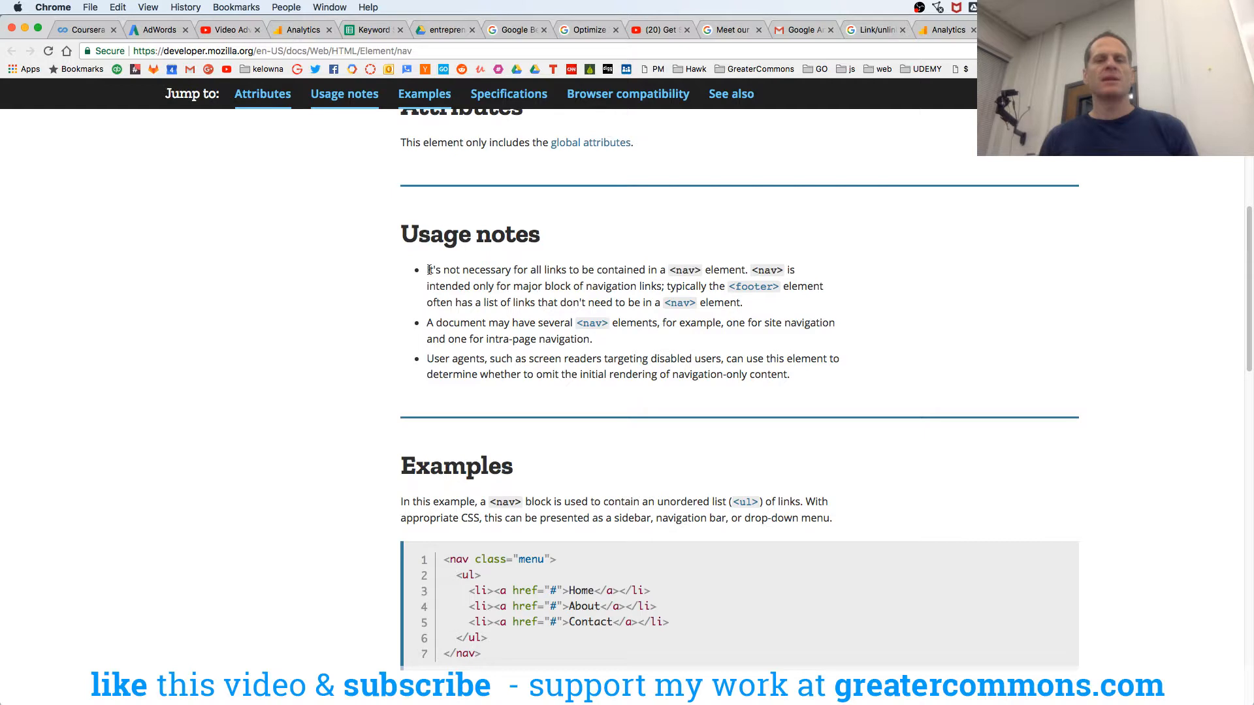
left_click_drag(427, 269, 729, 269)
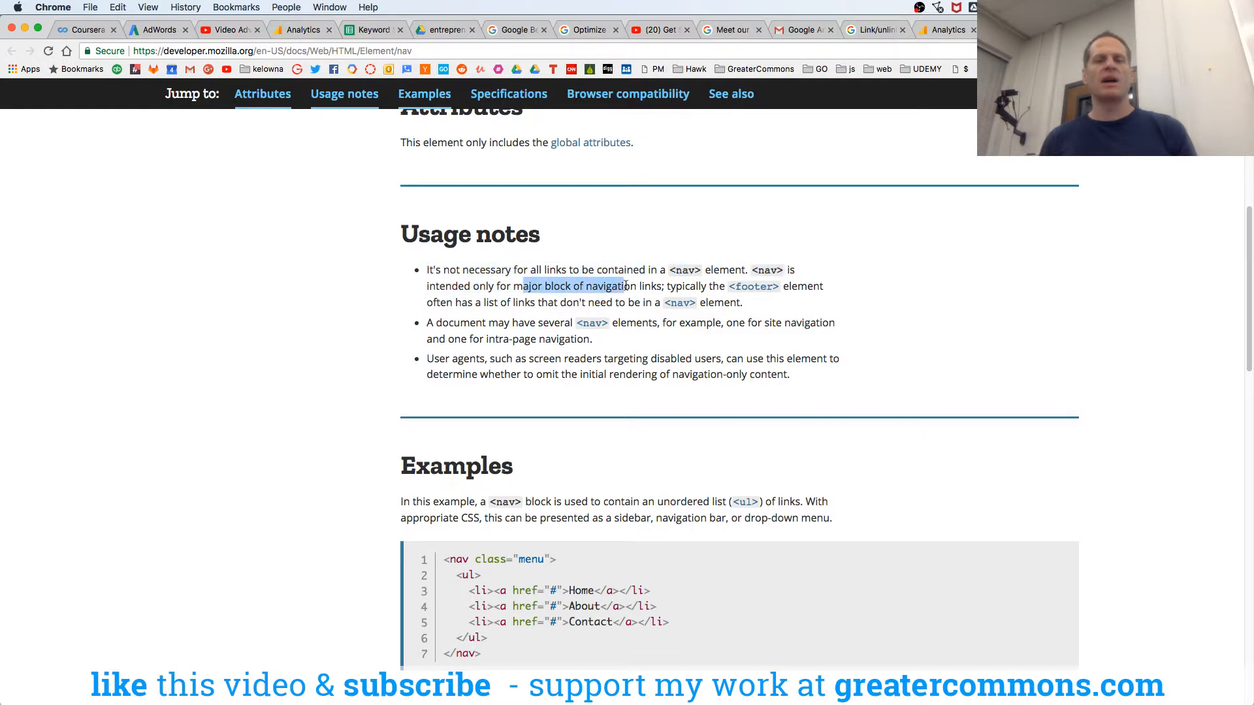
left_click_drag(521, 287, 662, 286)
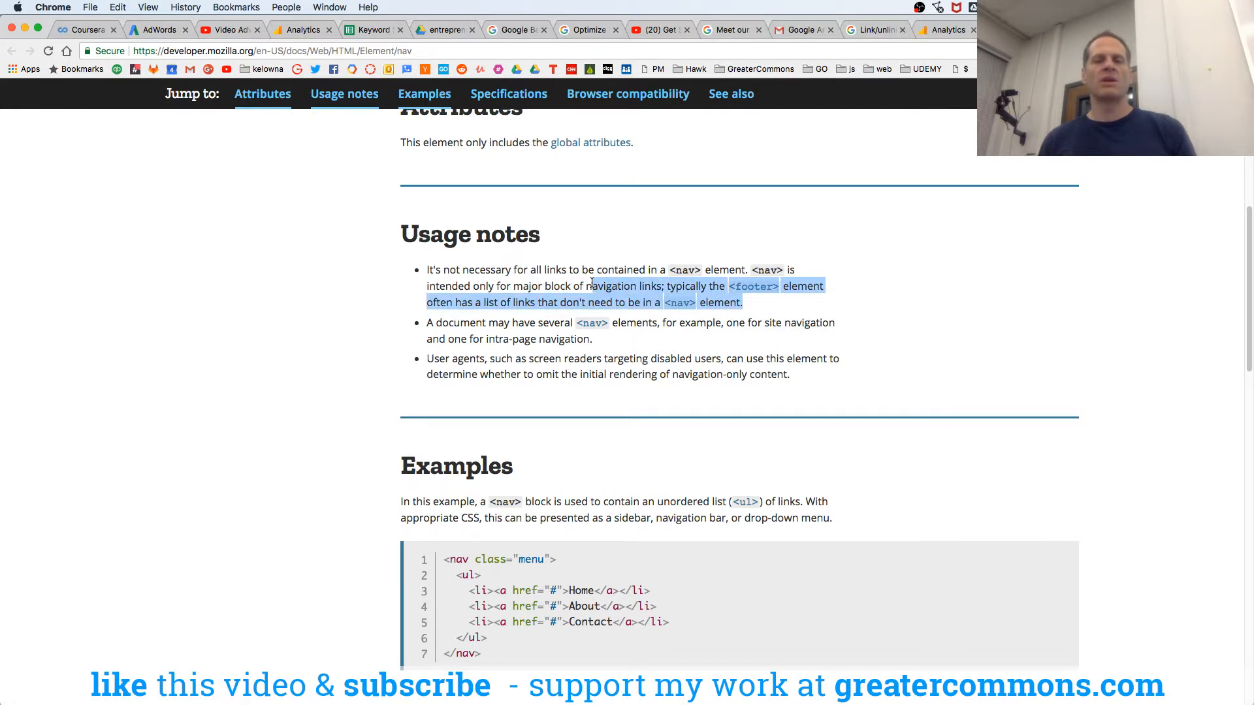
- Highlight the notes on multiple nav elements per document and on screen readers
double_click(456, 323)
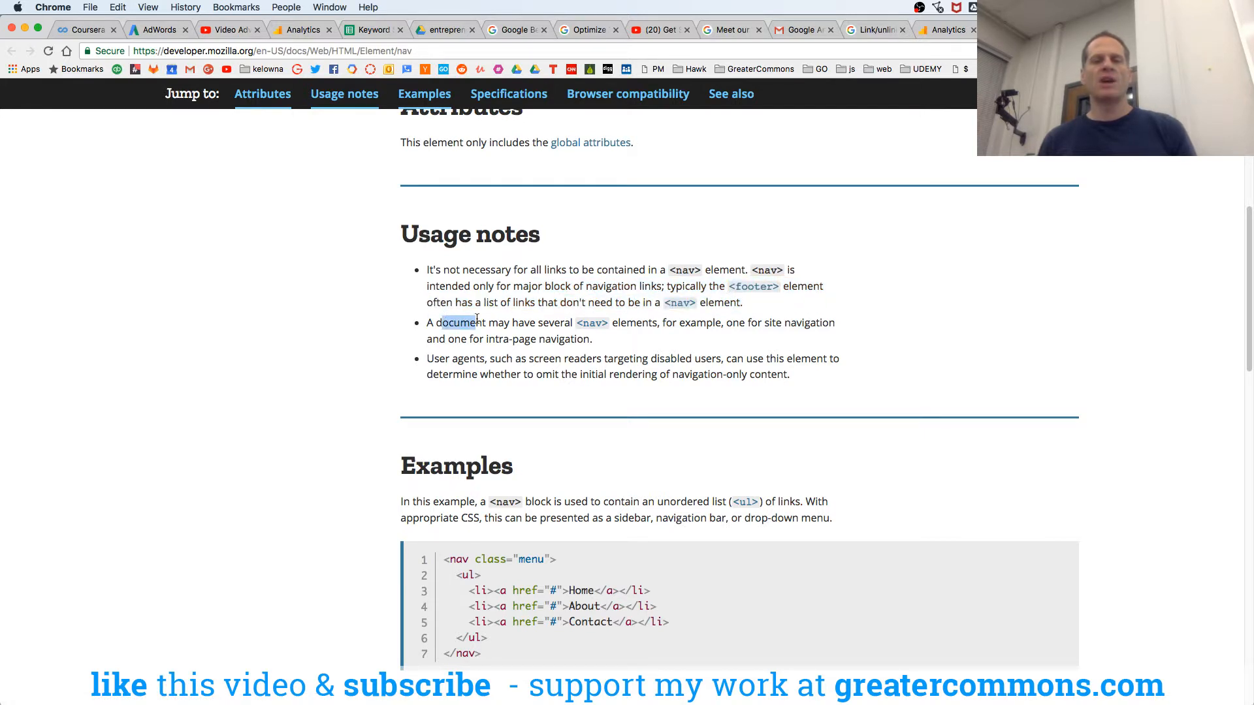
left_click_drag(443, 323, 591, 338)
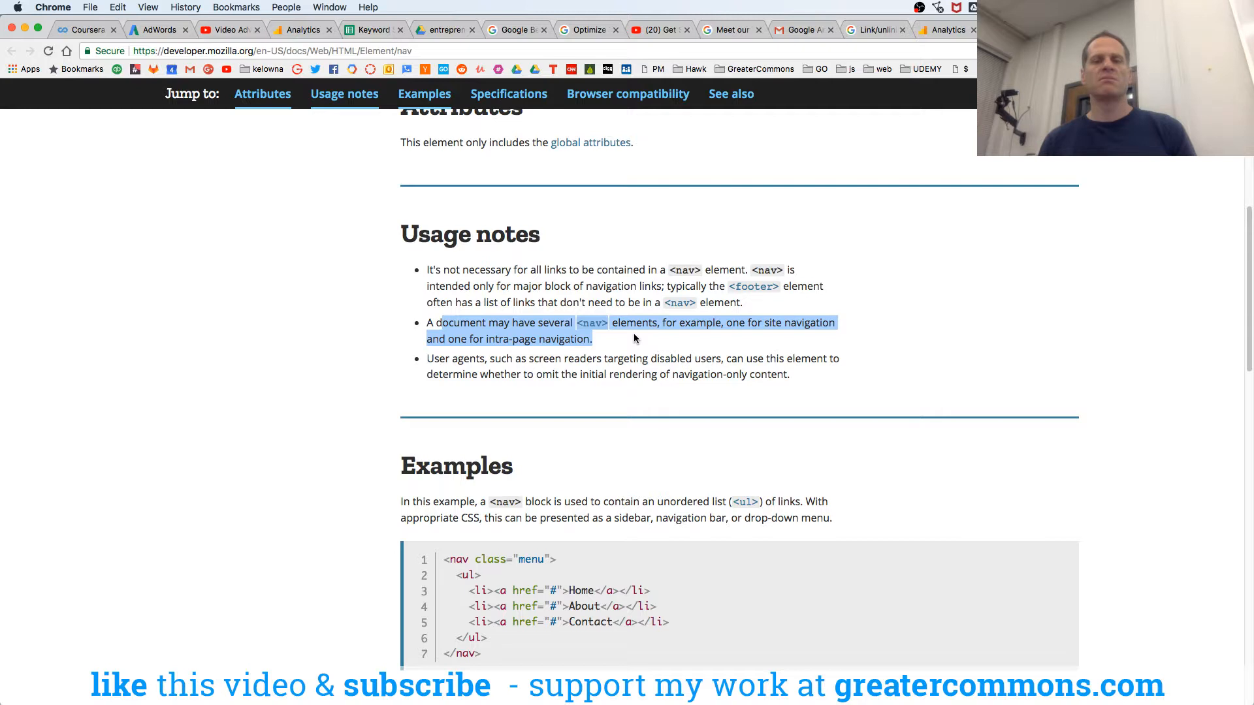
left_click(634, 339)
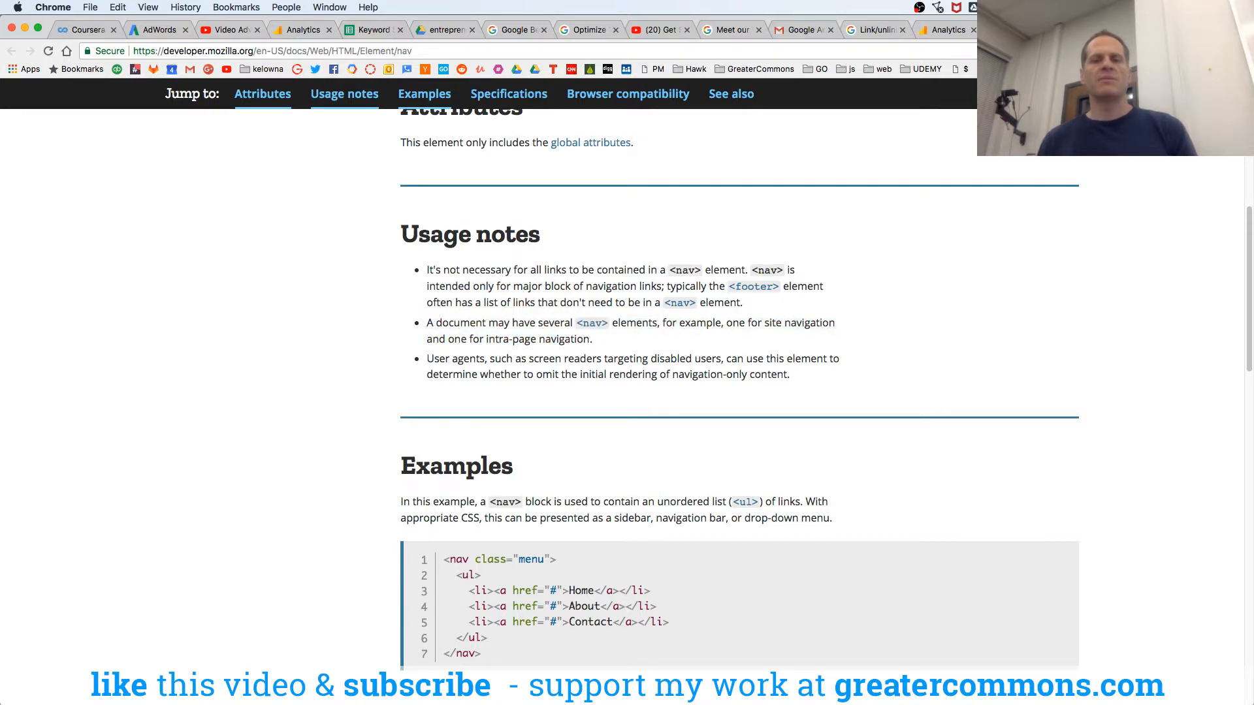
left_click_drag(542, 358, 670, 358)
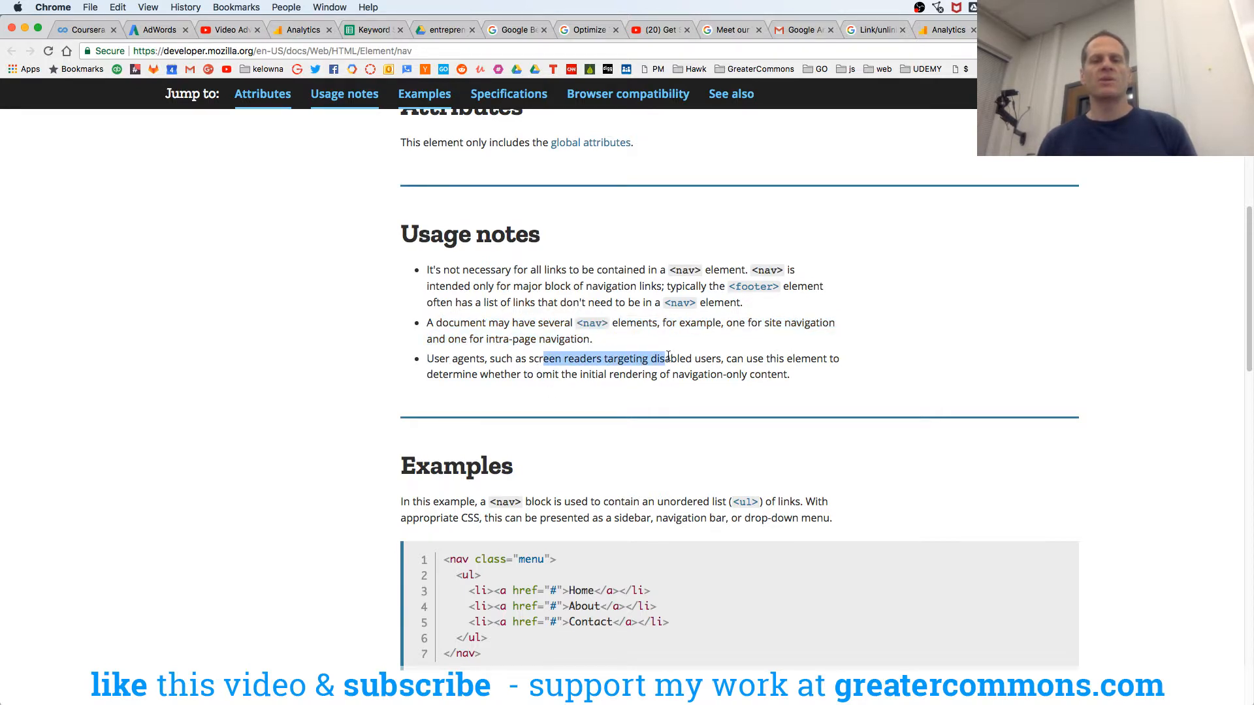
left_click_drag(669, 358, 562, 375)
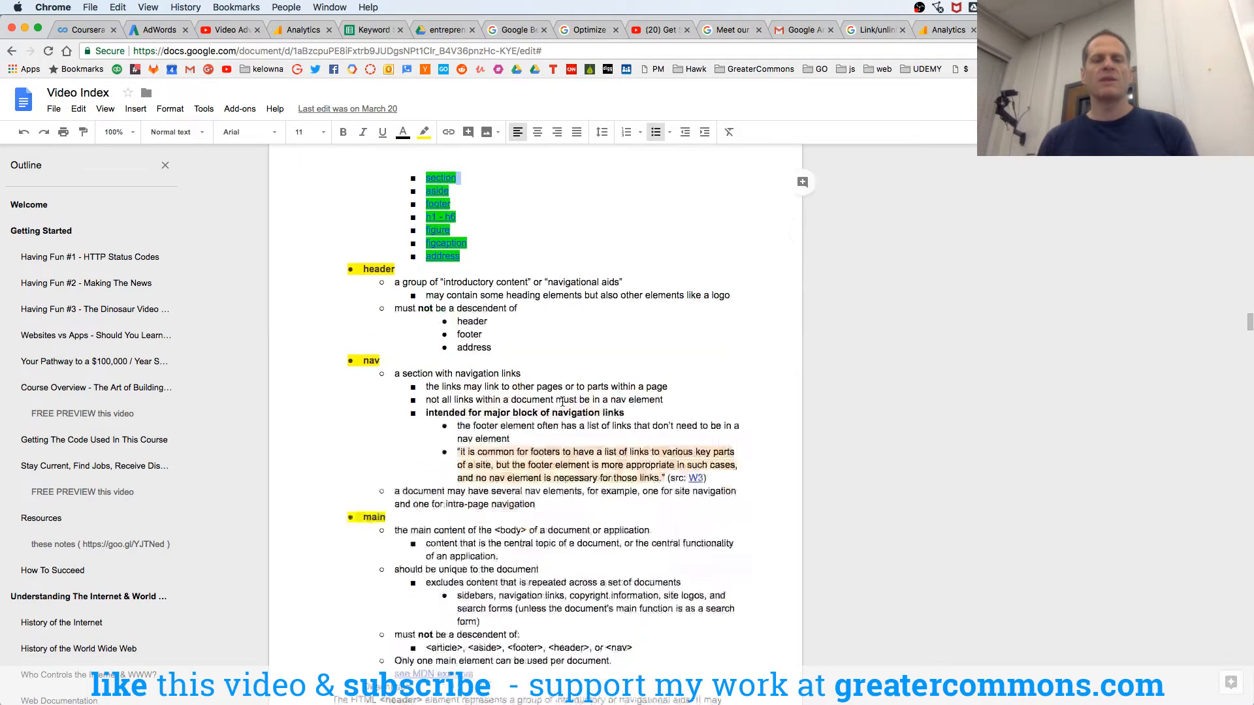
scroll("down", 3)
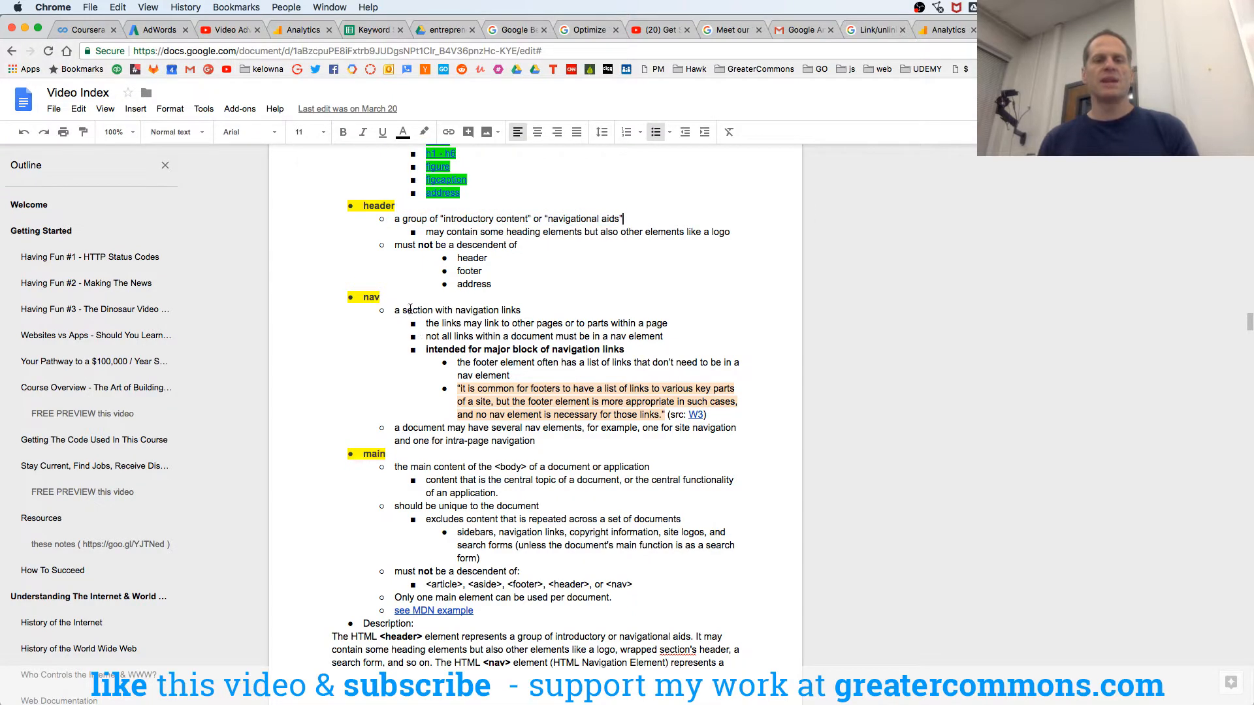
left_click_drag(470, 350, 539, 350)
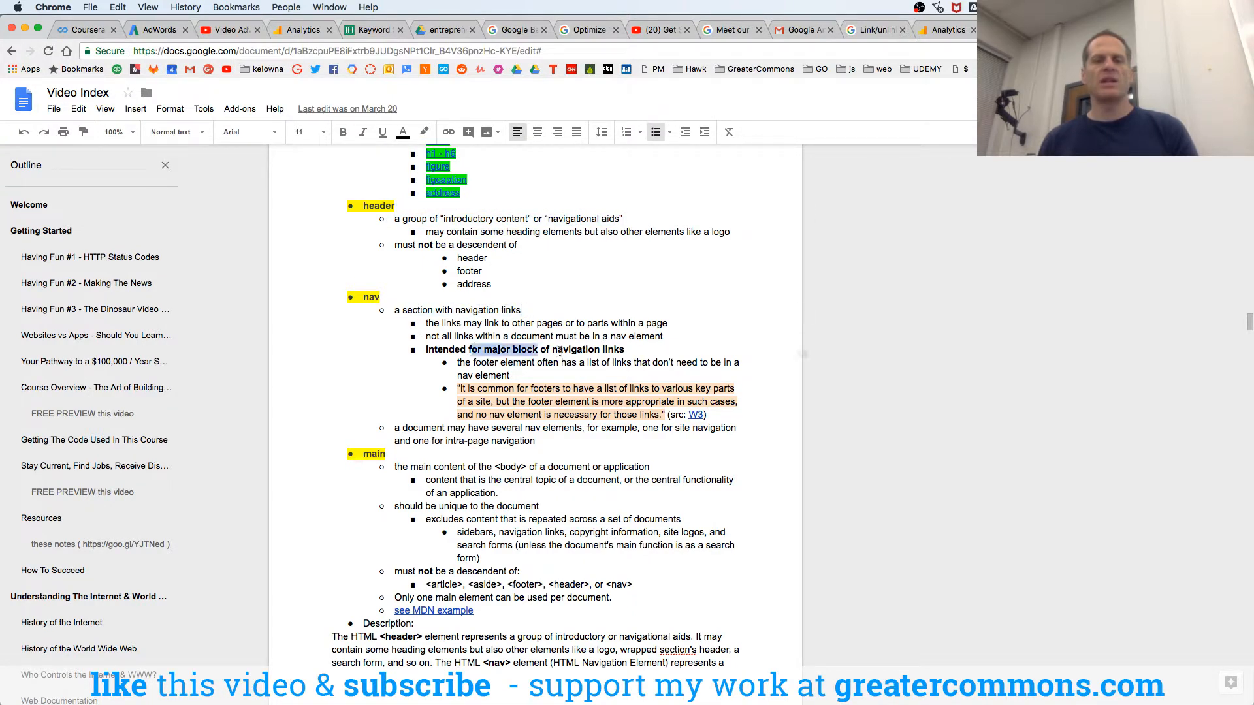
left_click(344, 131)
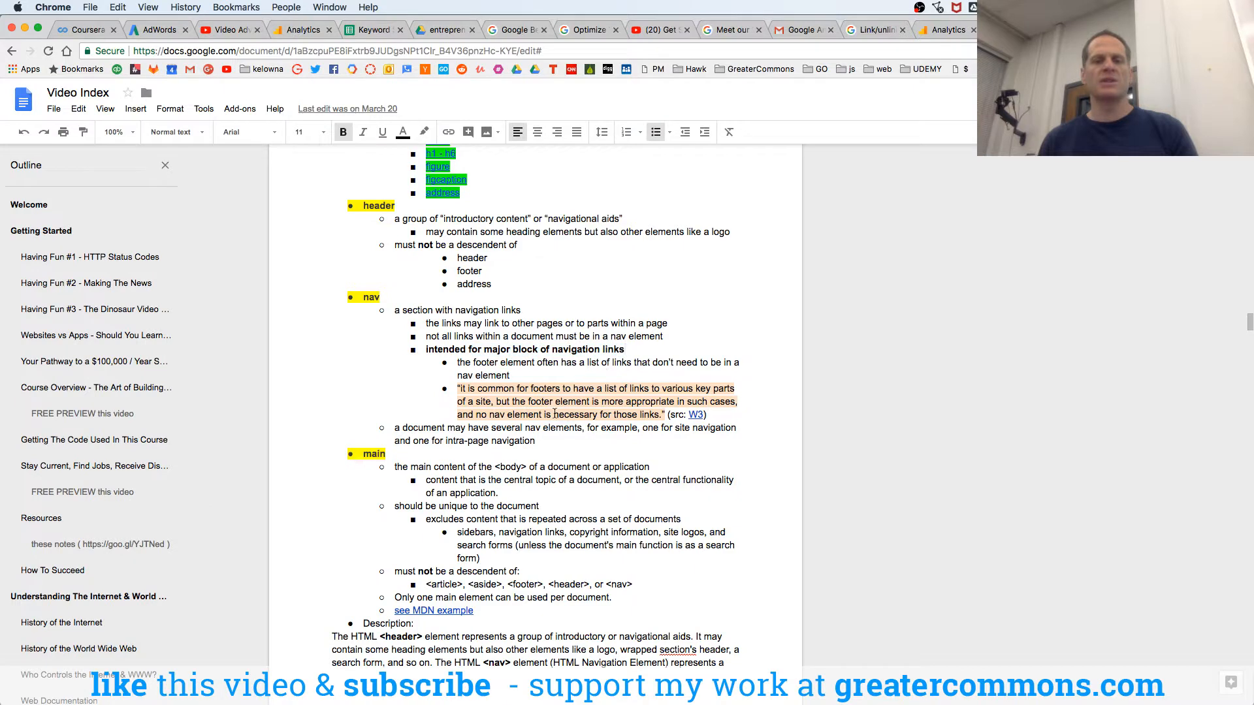
scroll("down", 3)
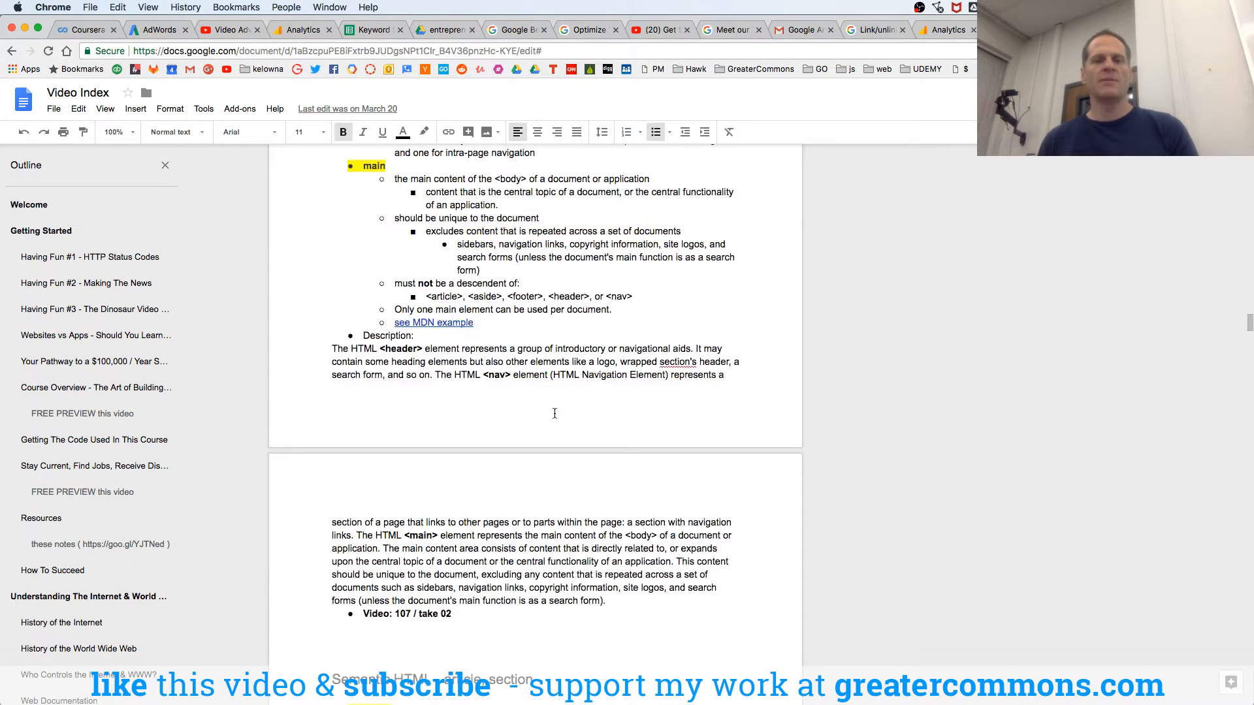
left_click_drag(410, 179, 589, 179)
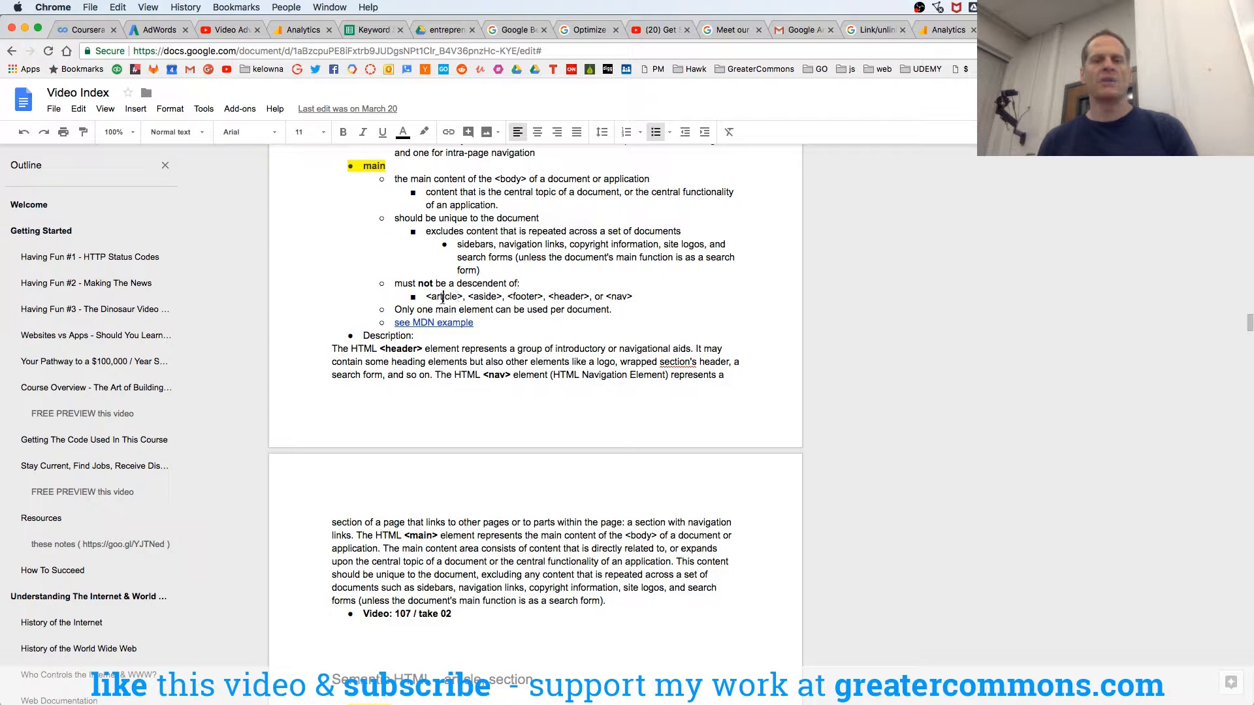
double_click(525, 296)
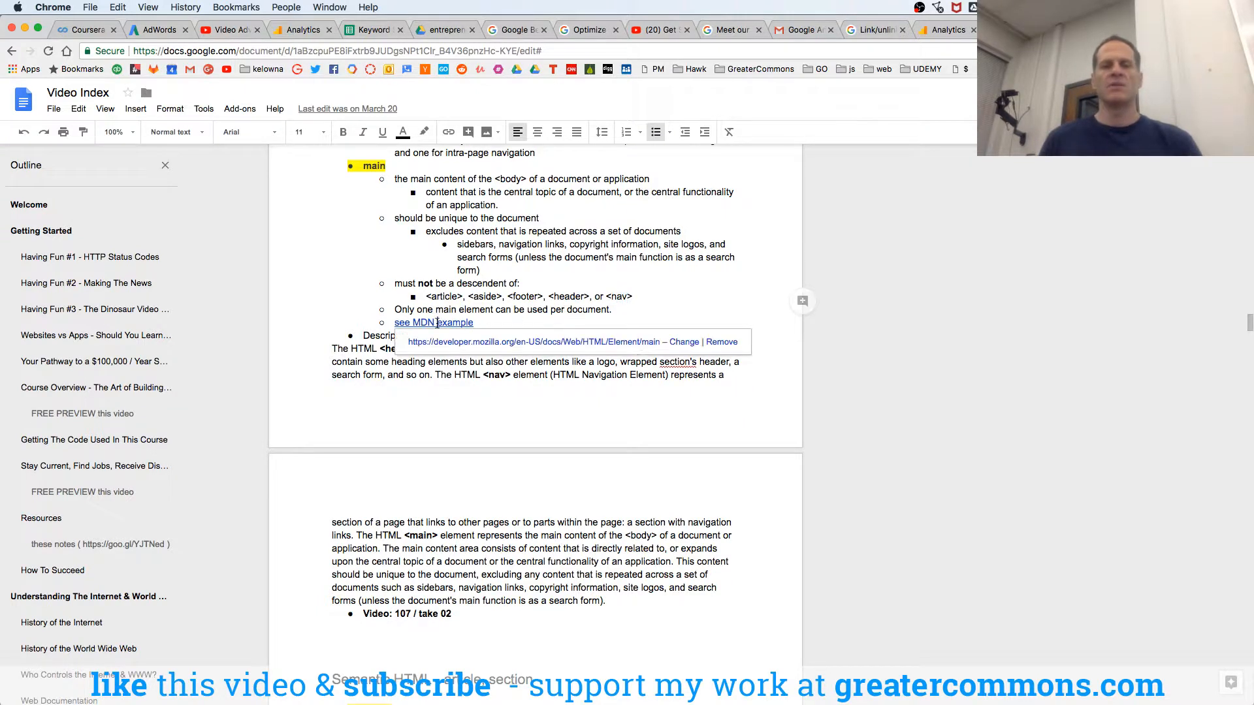
left_click(383, 132)
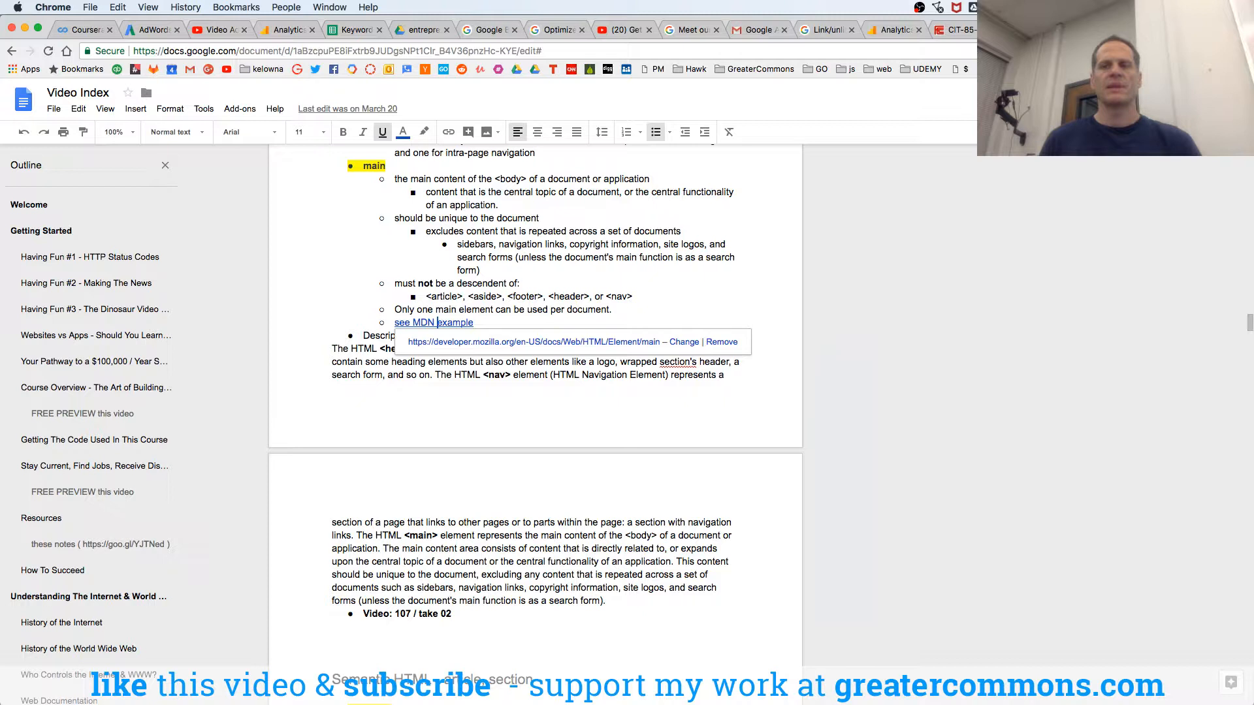
left_click(432, 322)
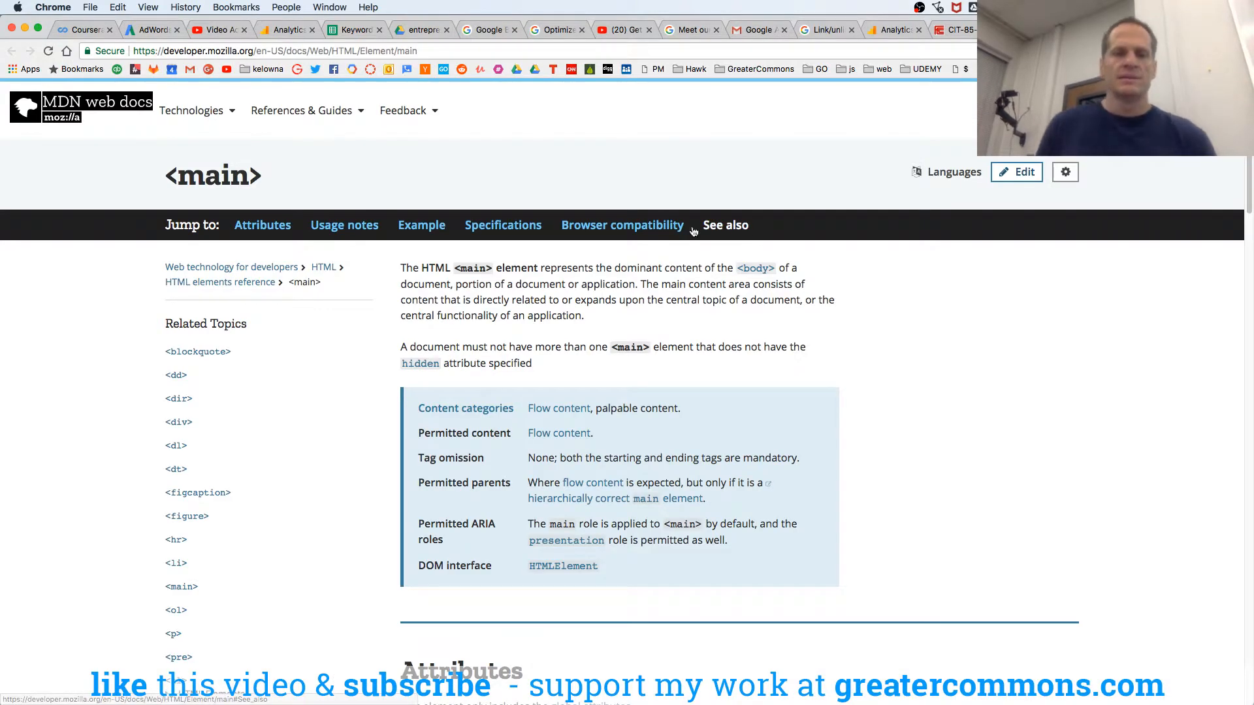
left_click(422, 225)
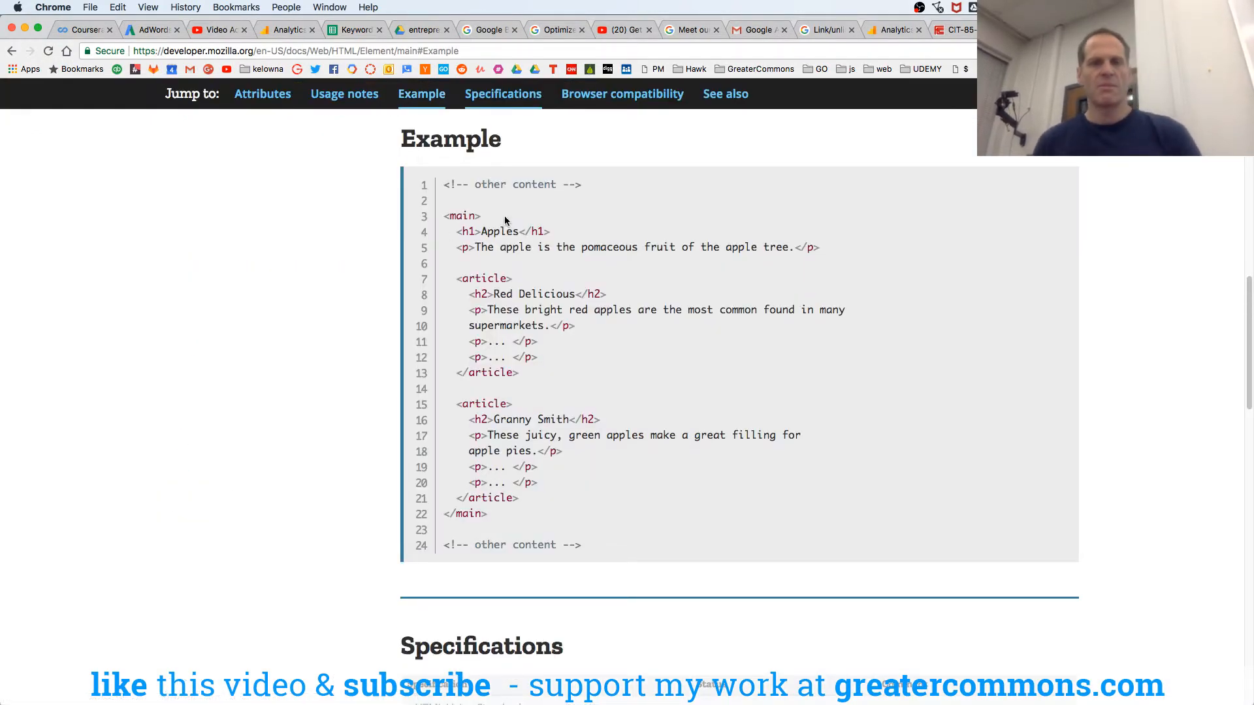
left_click_drag(447, 216, 518, 497)
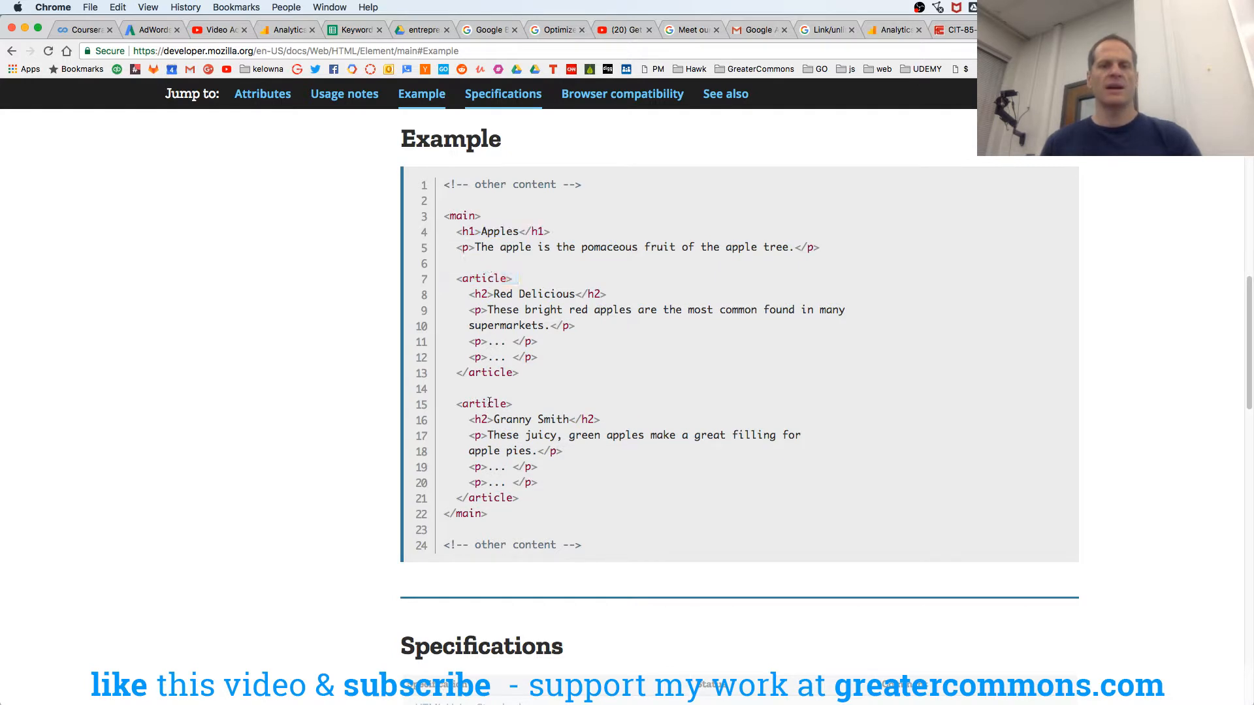
double_click(483, 404)
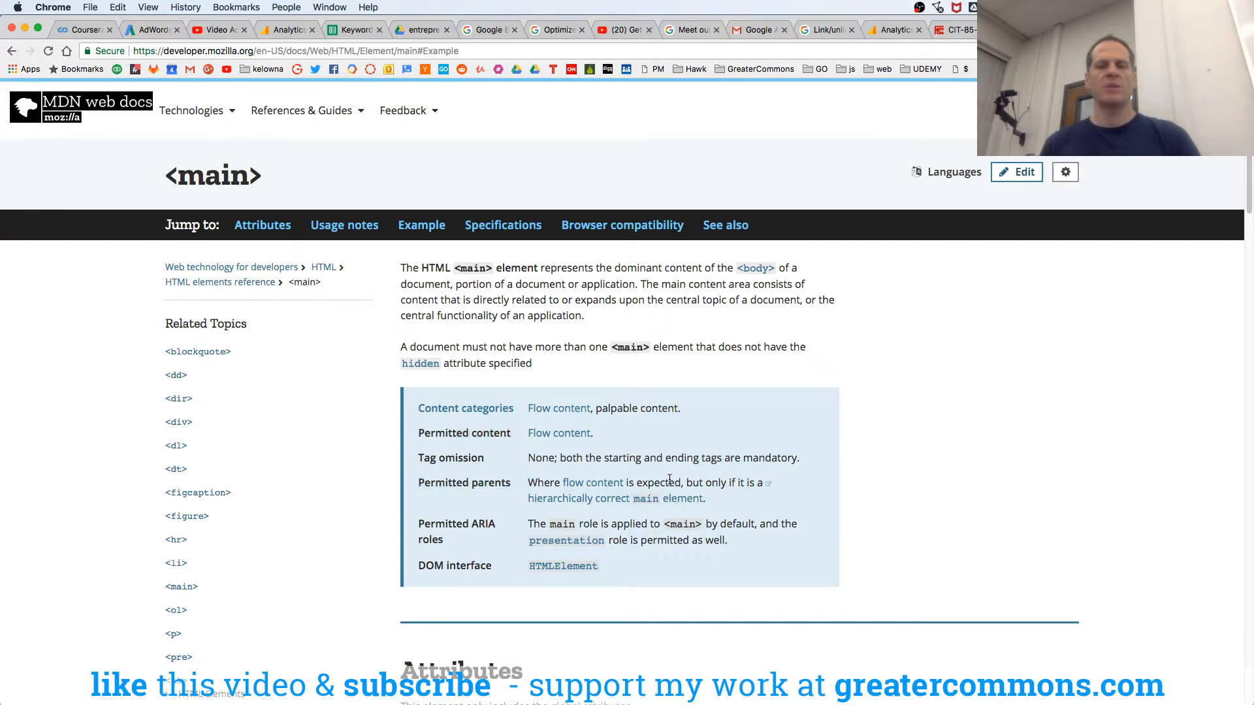
mouse_move(627, 498)
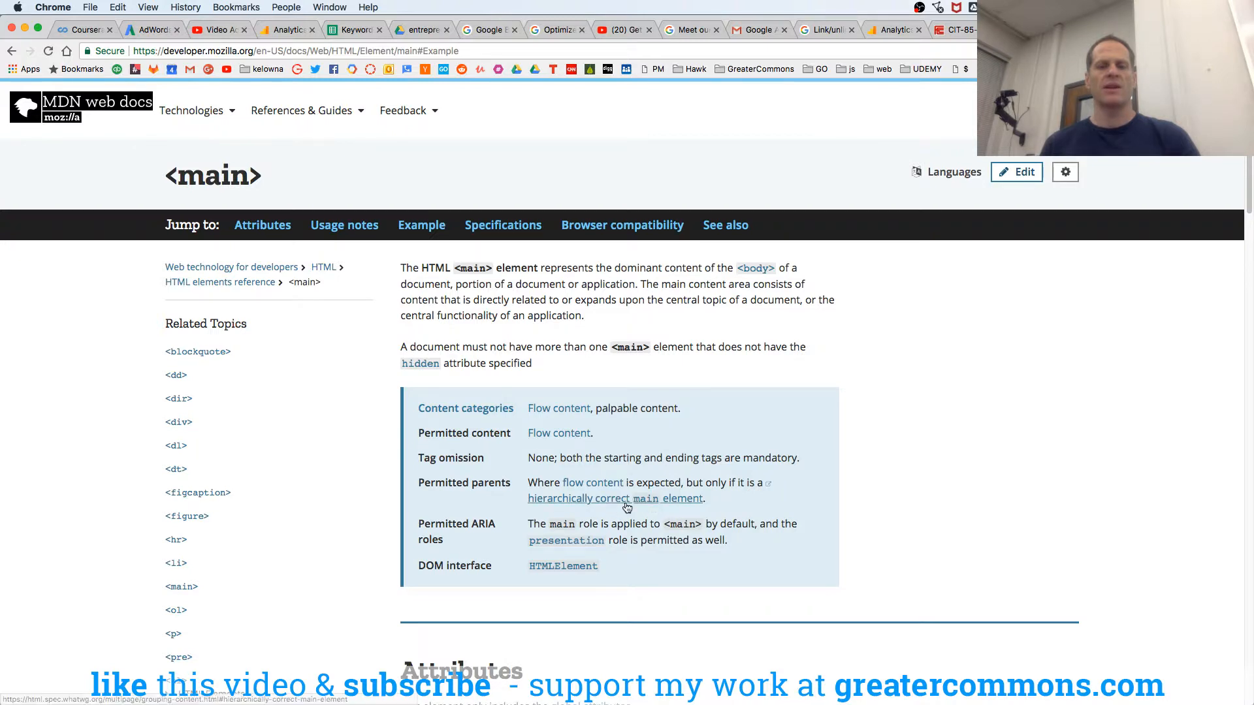
mouse_move(645, 430)
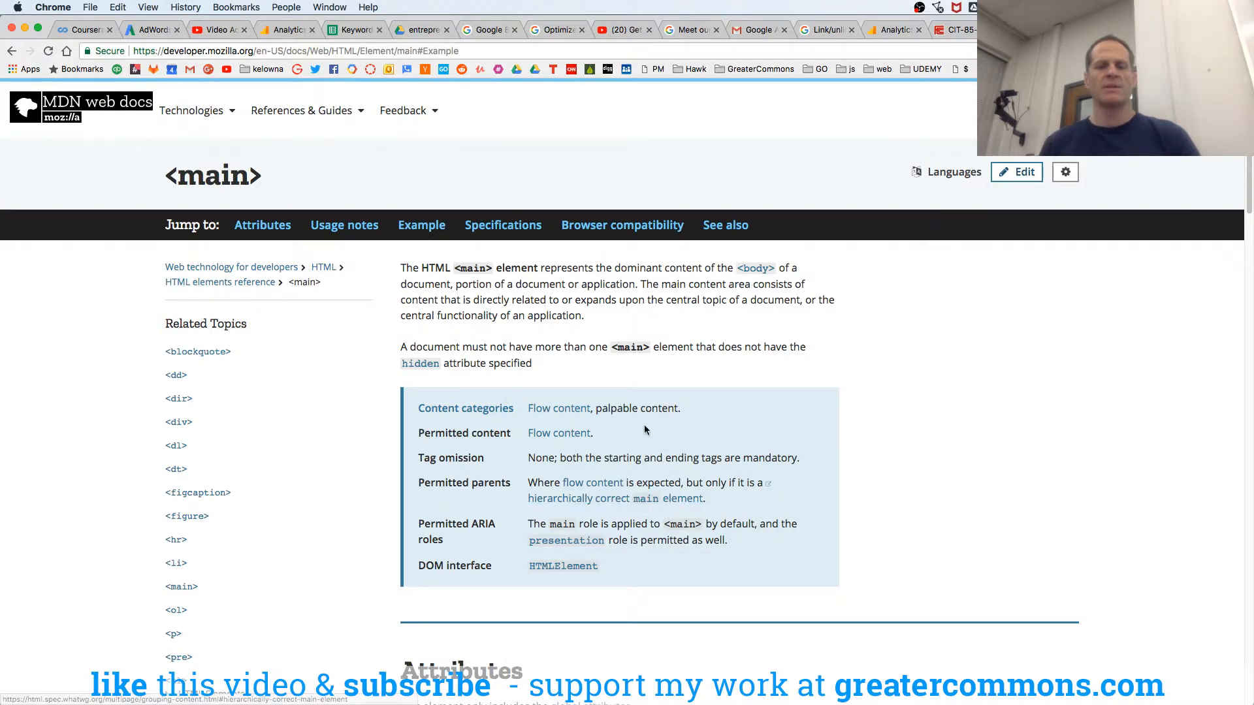
left_click_drag(575, 284, 584, 306)
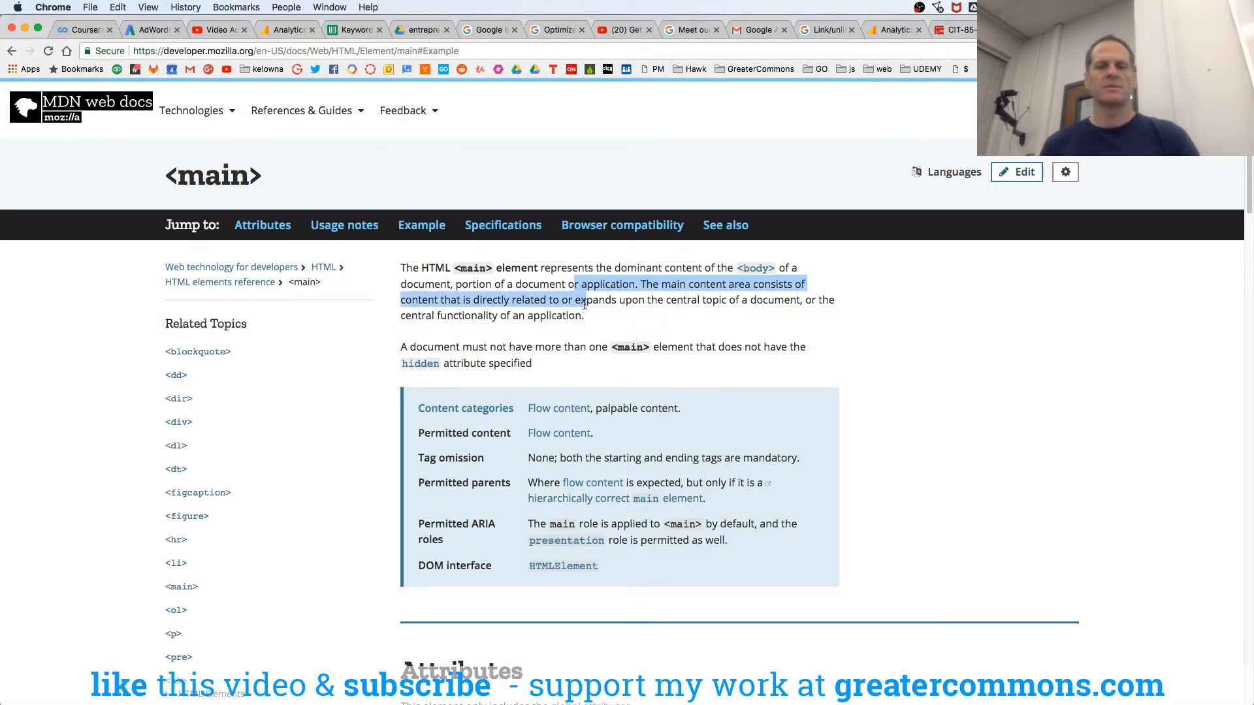
left_click(580, 301)
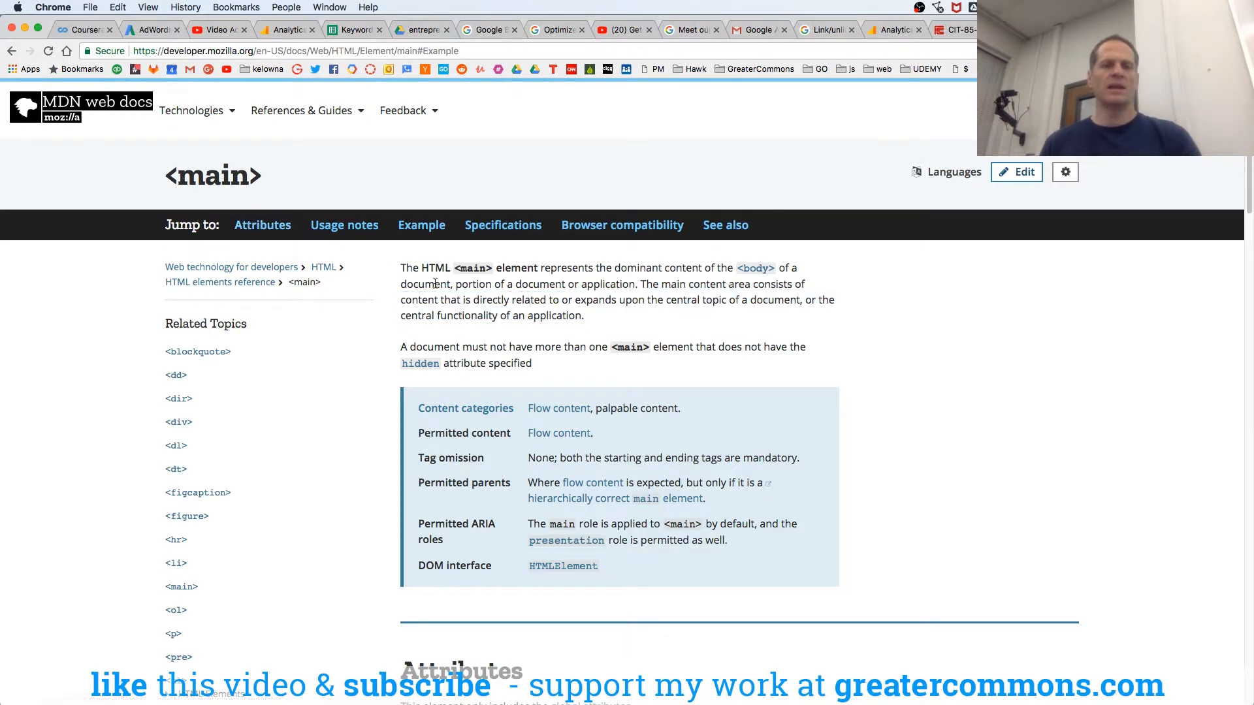
scroll("down", 3)
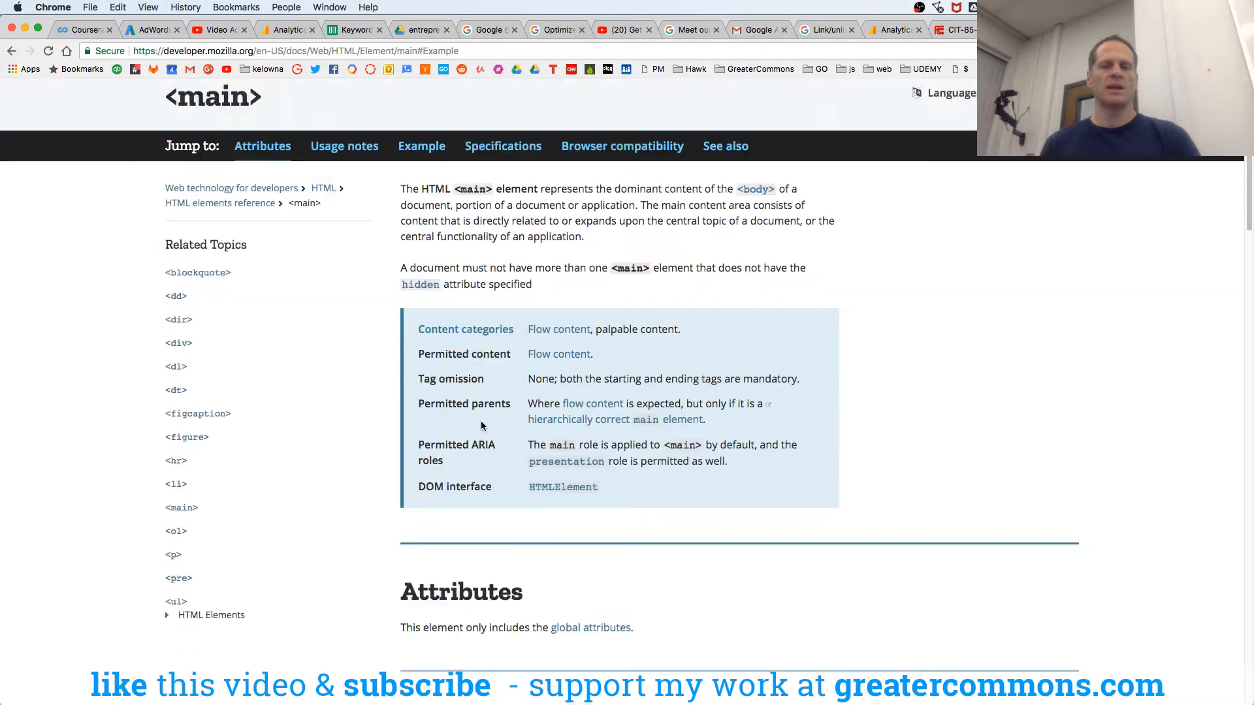
scroll("down", 3)
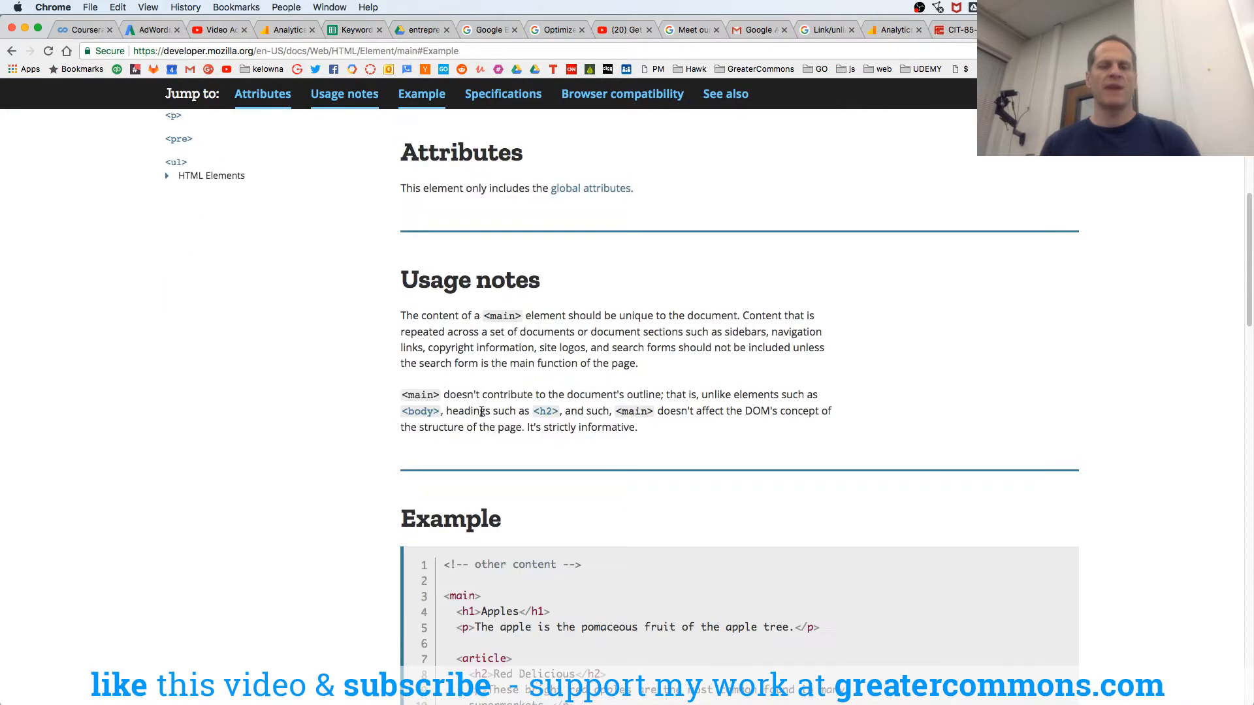
scroll("down", 3)
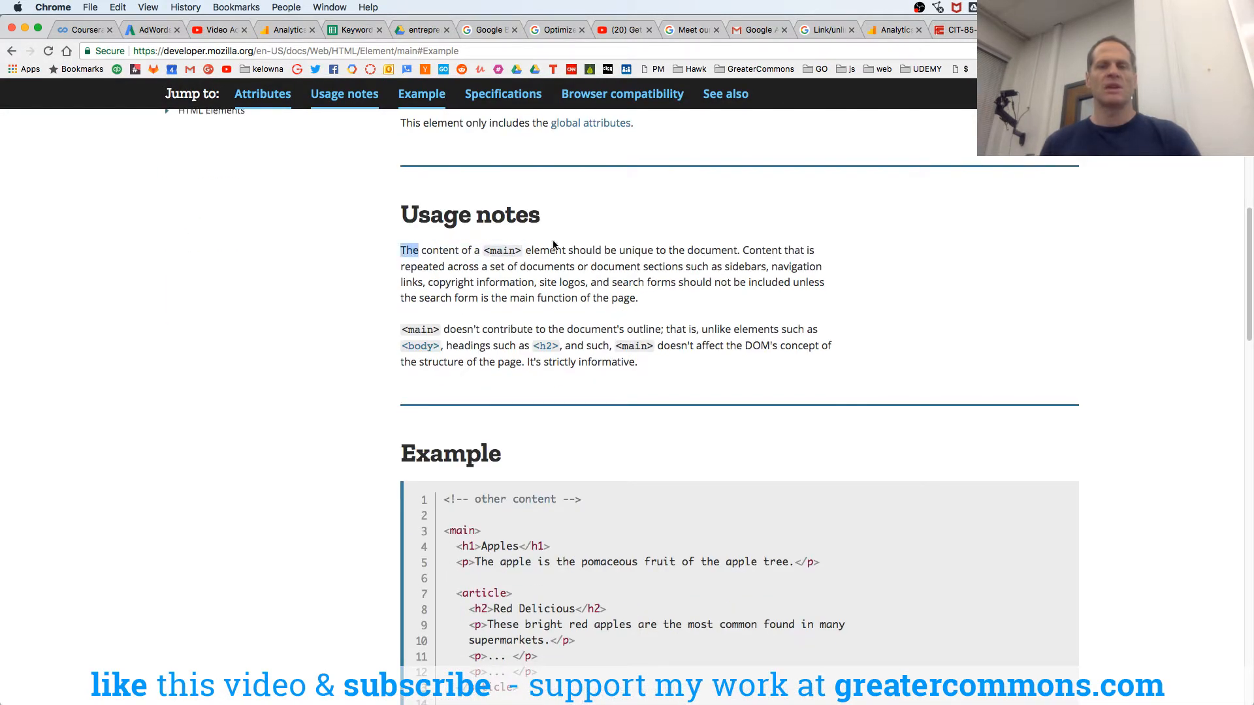
left_click_drag(422, 249, 749, 249)
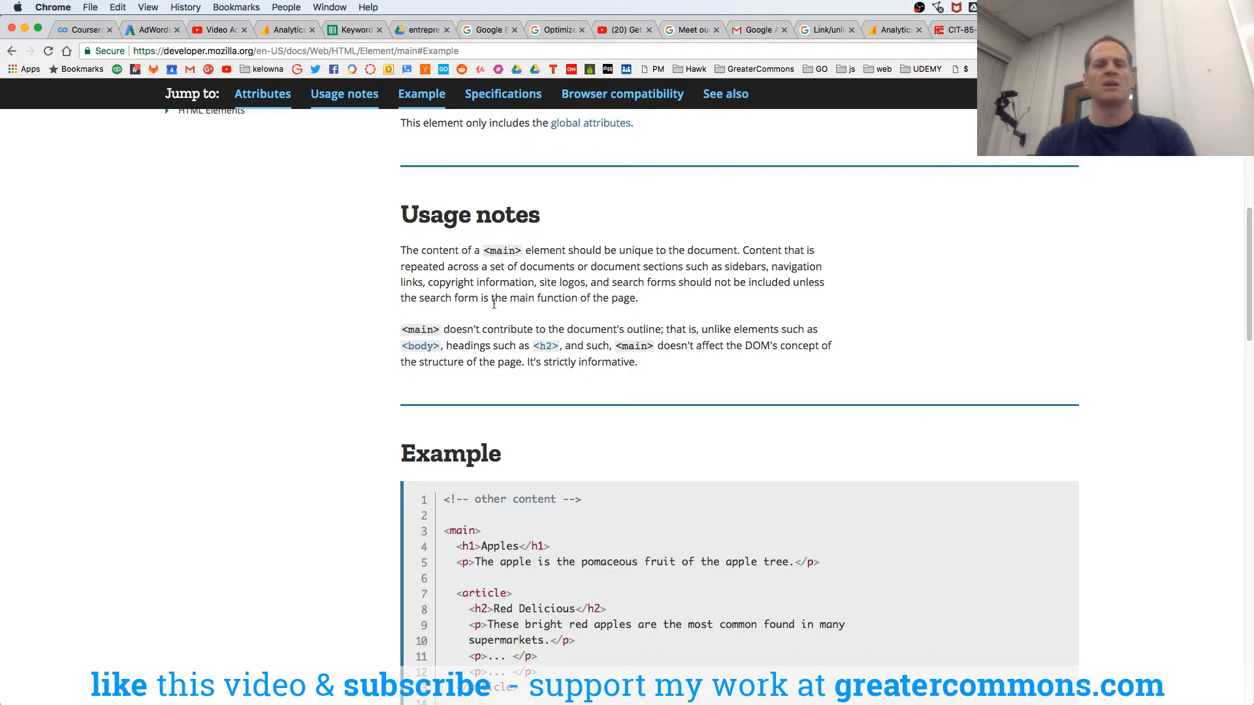
mouse_move(646, 328)
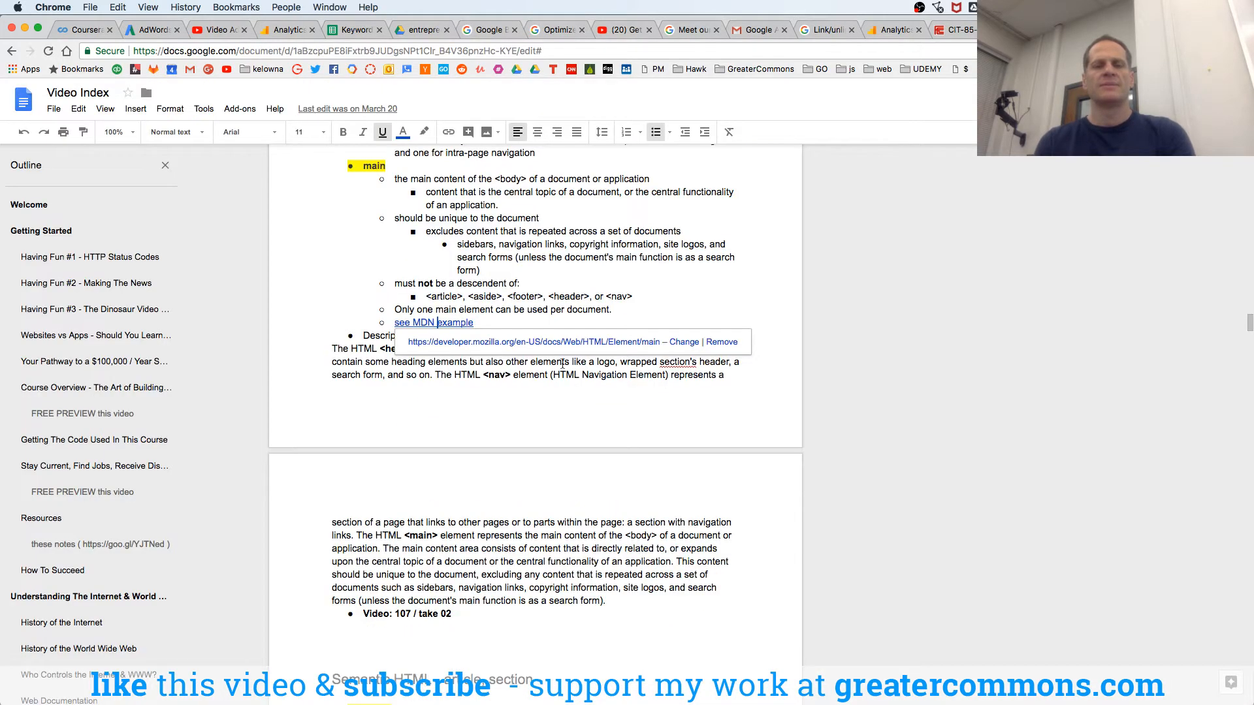
scroll("down", 3)
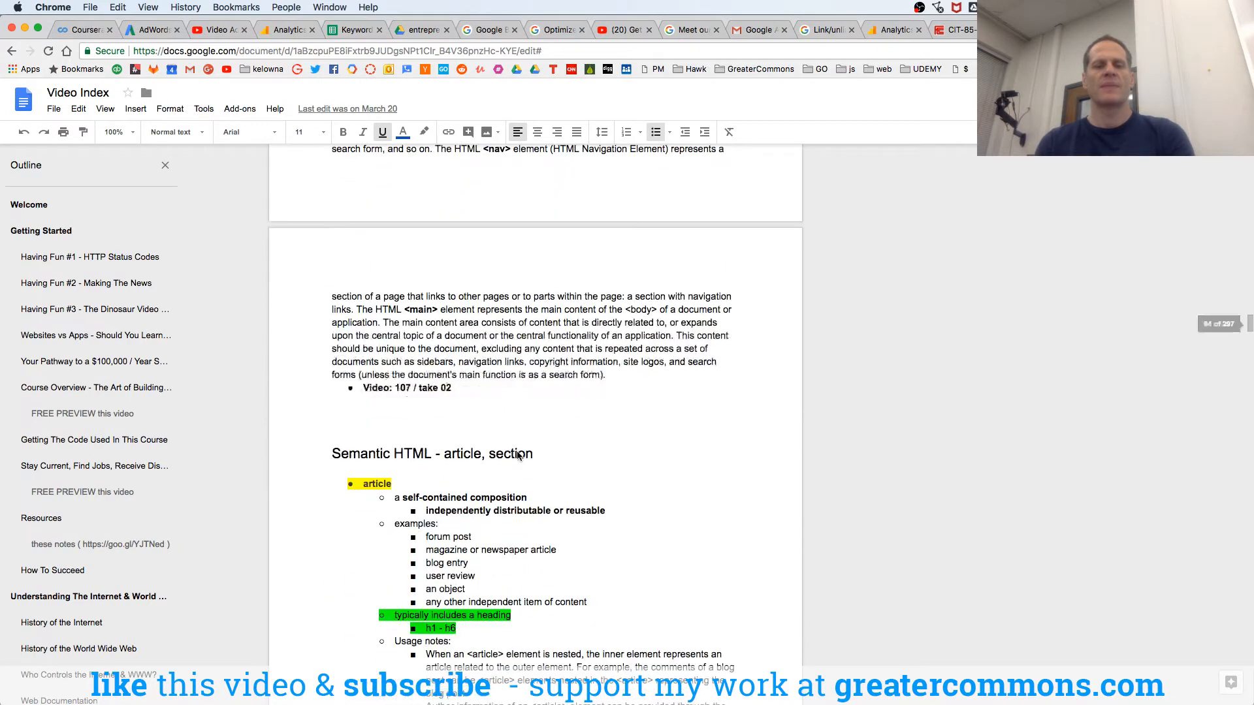
scroll("down", 3)
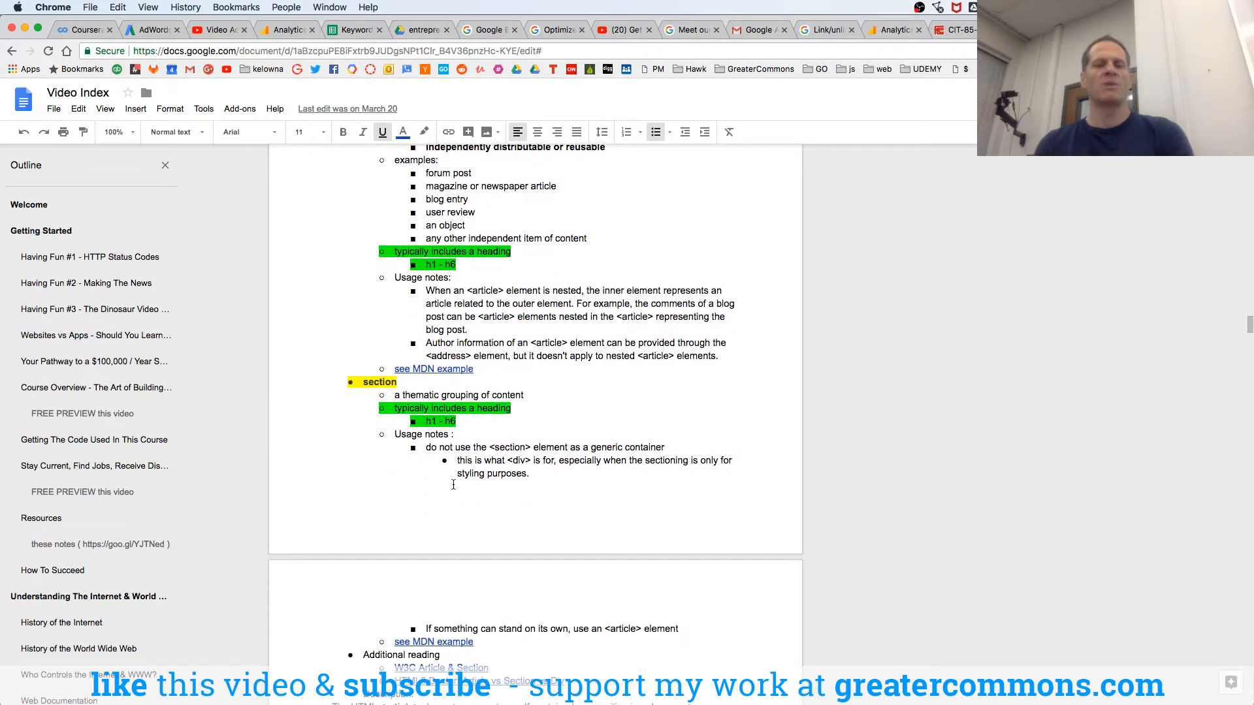
scroll("down", 3)
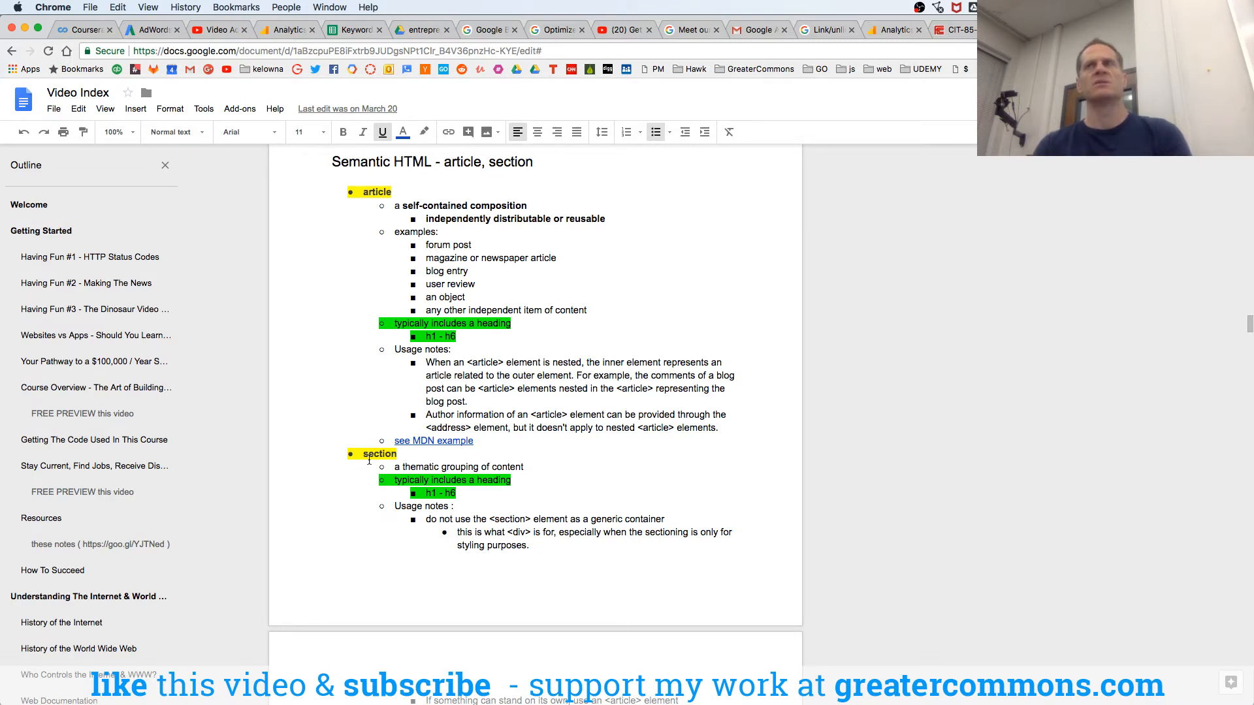
scroll("down", 3)
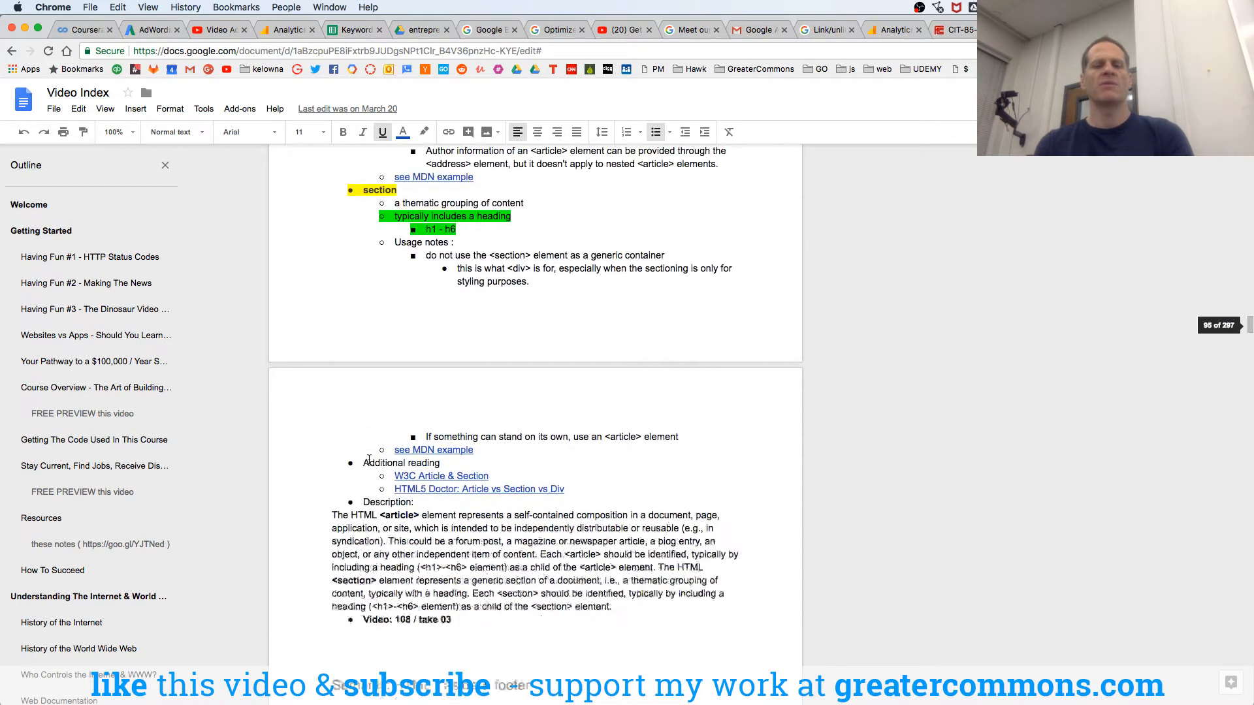
scroll("down", 3)
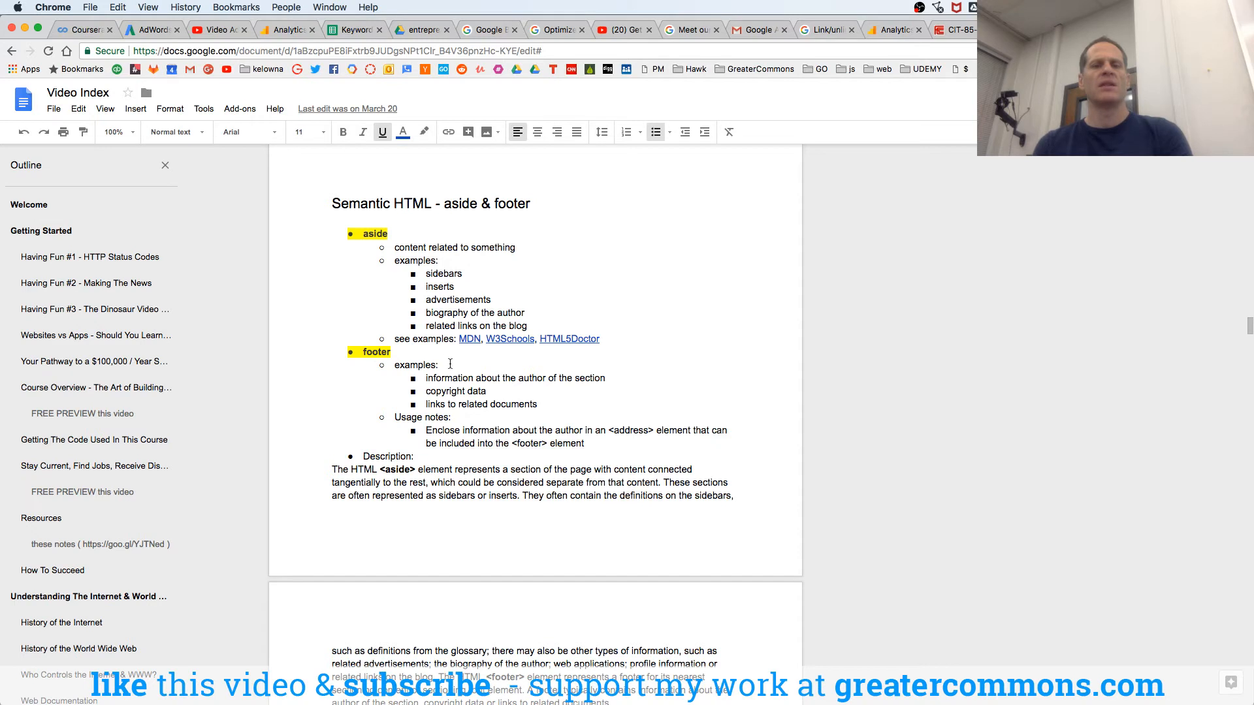
scroll("down", 3)
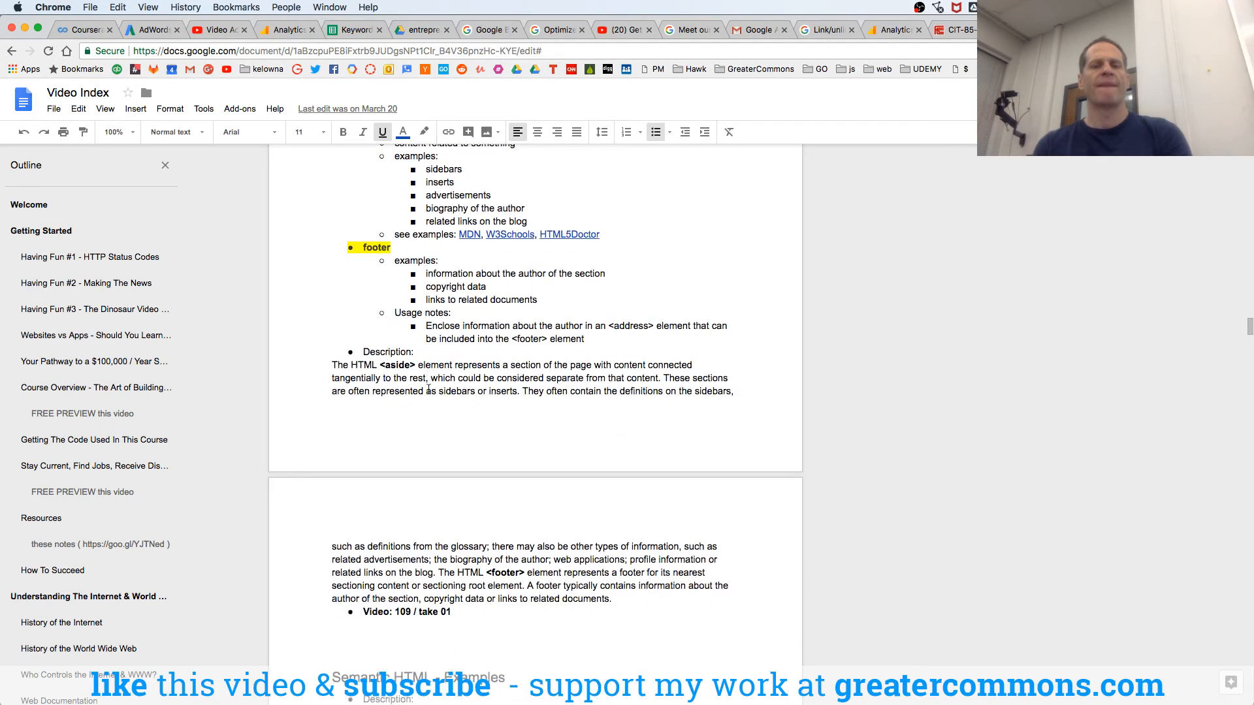
scroll("down", 3)
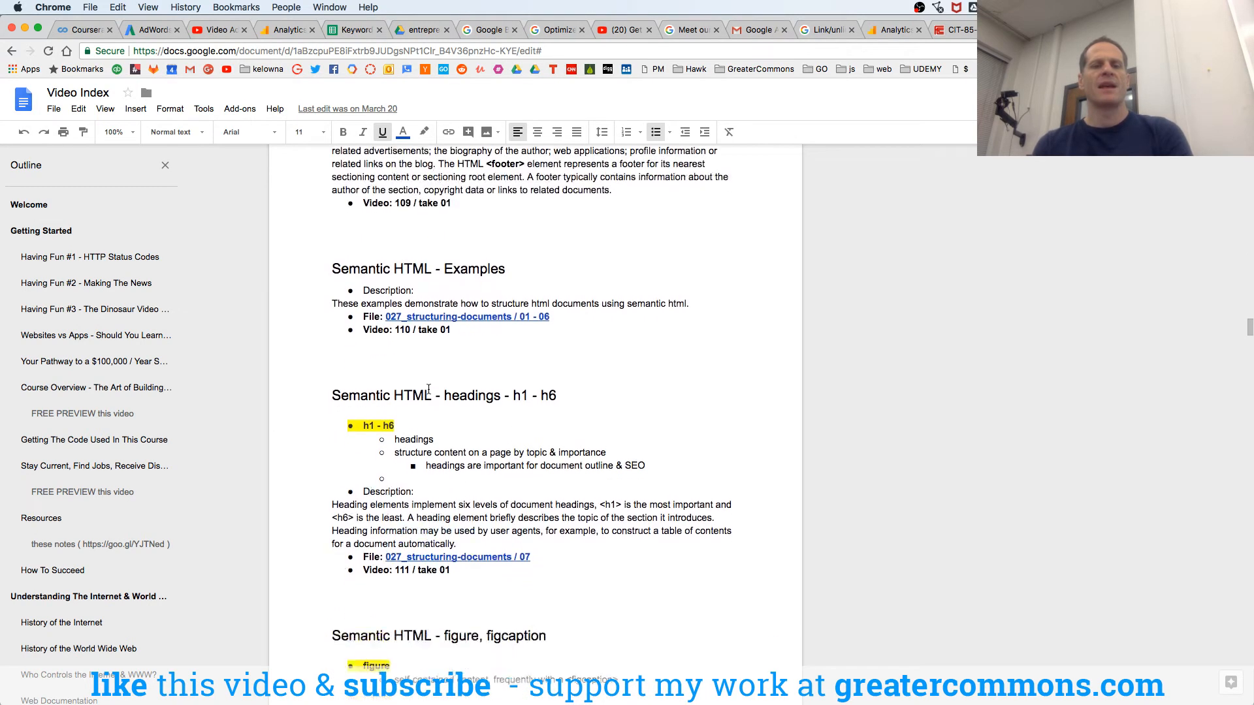
scroll("down", 3)
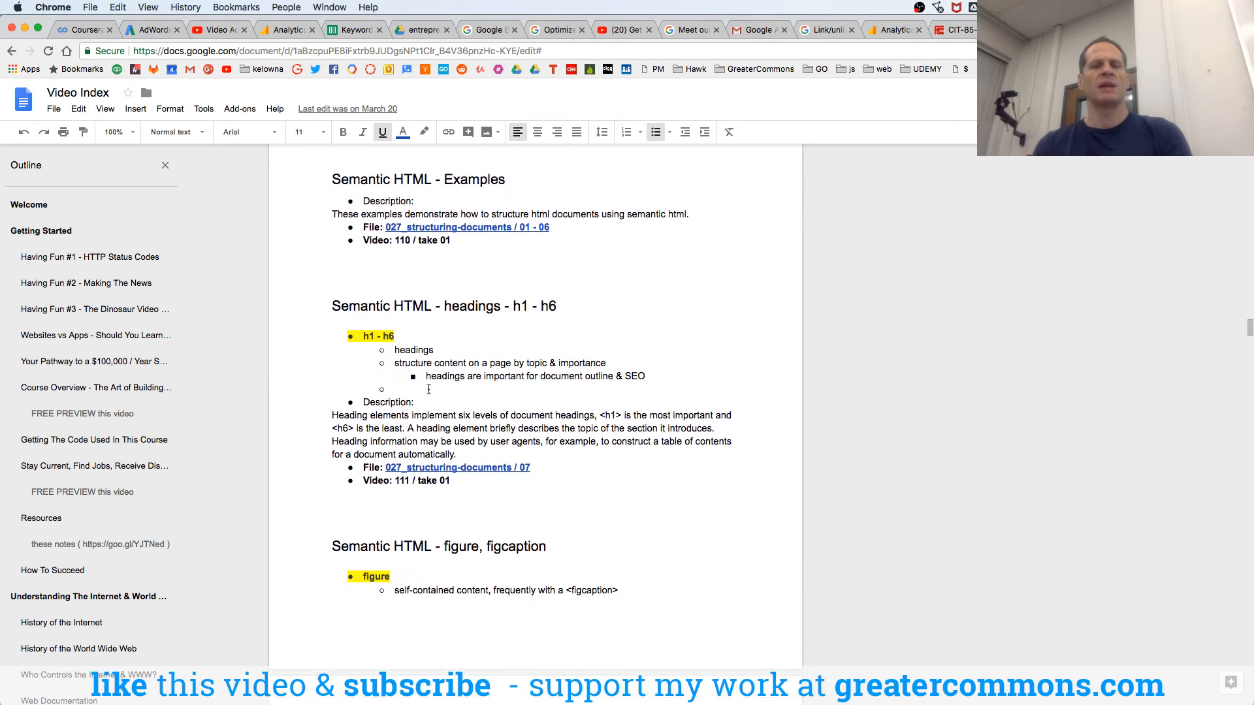
scroll("down", 3)
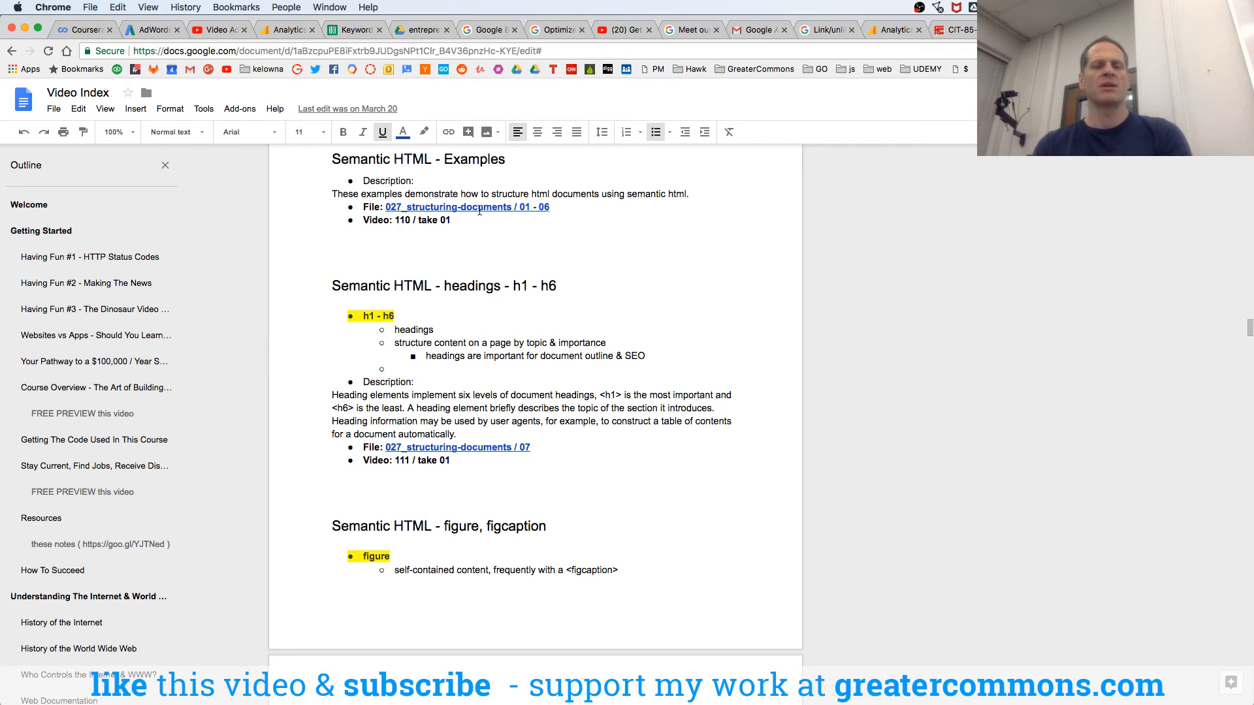
scroll("down", 3)
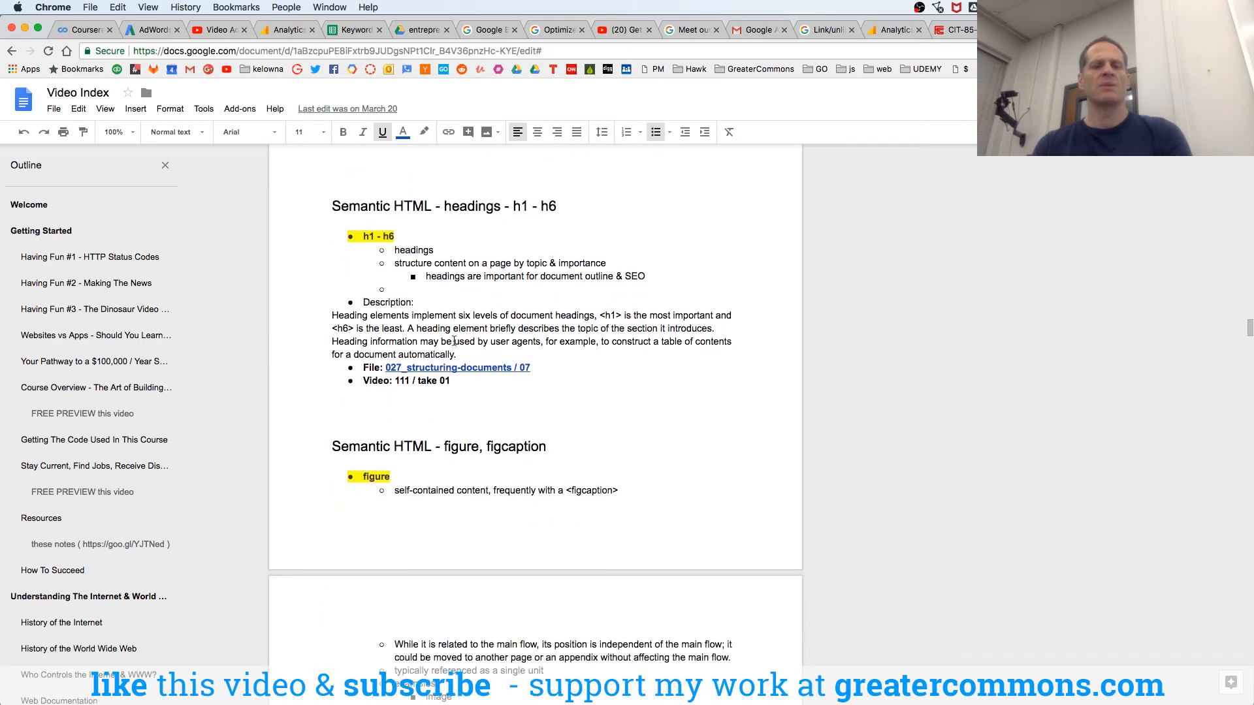
scroll("down", 3)
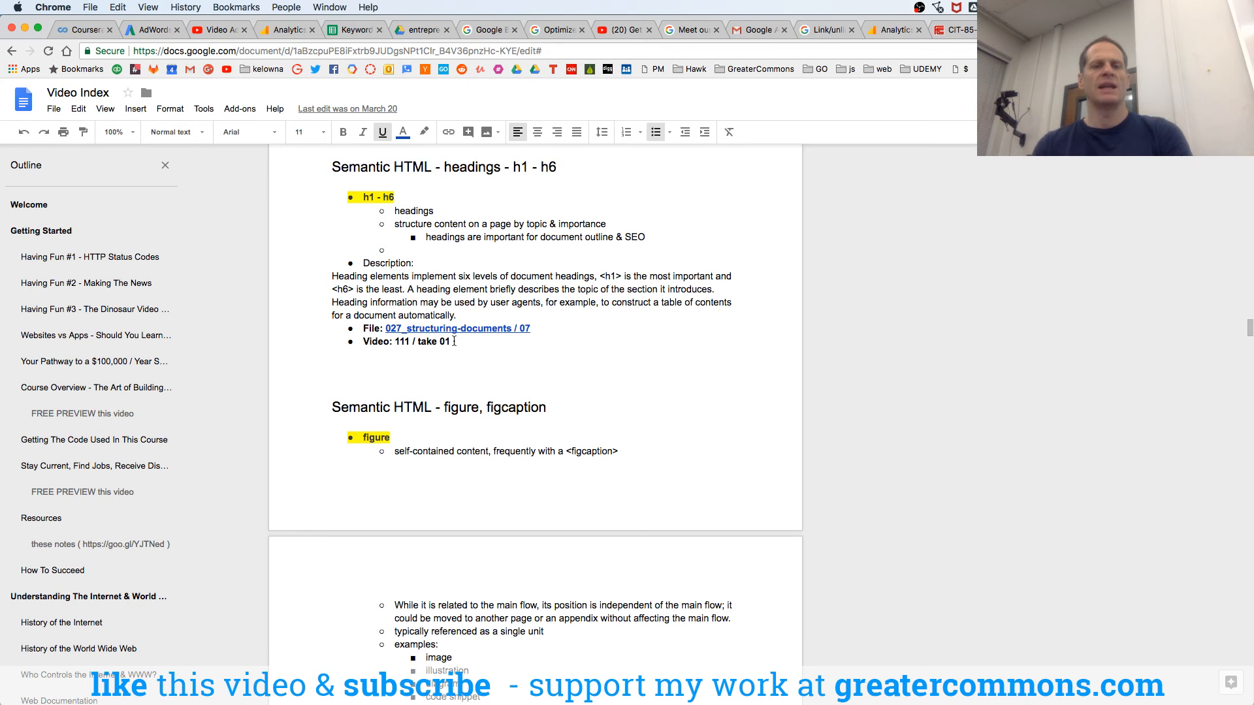